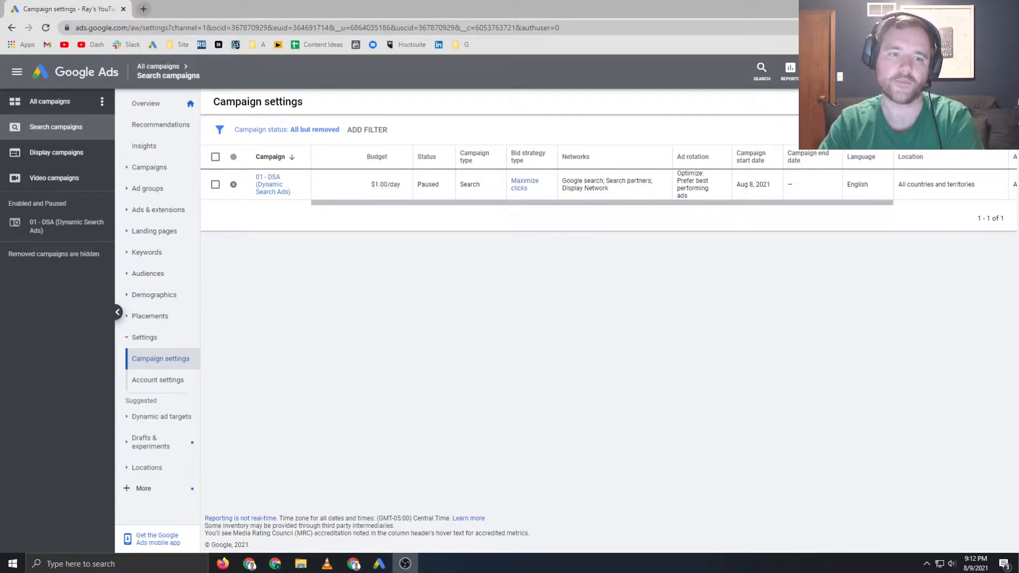
{"action": "mouse_move", "coordinate": [351, 160]}
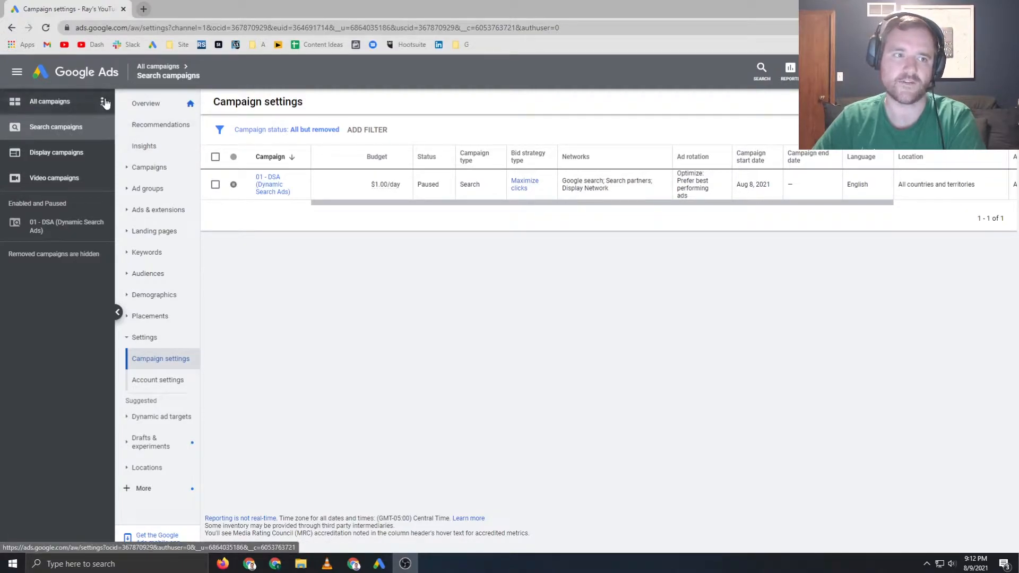
{"action": "mouse_move", "coordinate": [144, 145]}
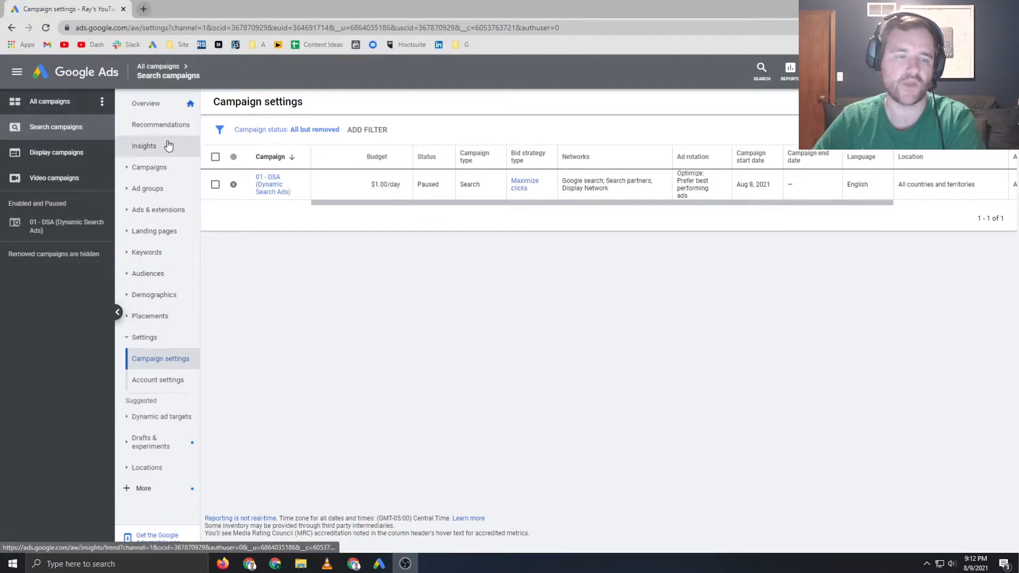
{"action": "mouse_move", "coordinate": [148, 337]}
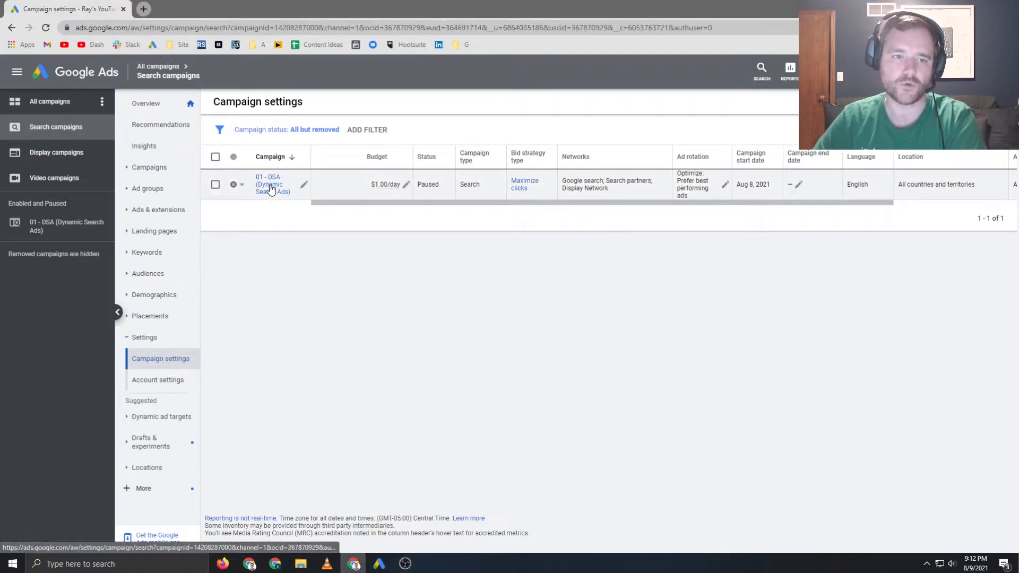
Step: Open the 01 - DSA campaign's own settings page from the campaign list
{"action": "left_click", "coordinate": [268, 184]}
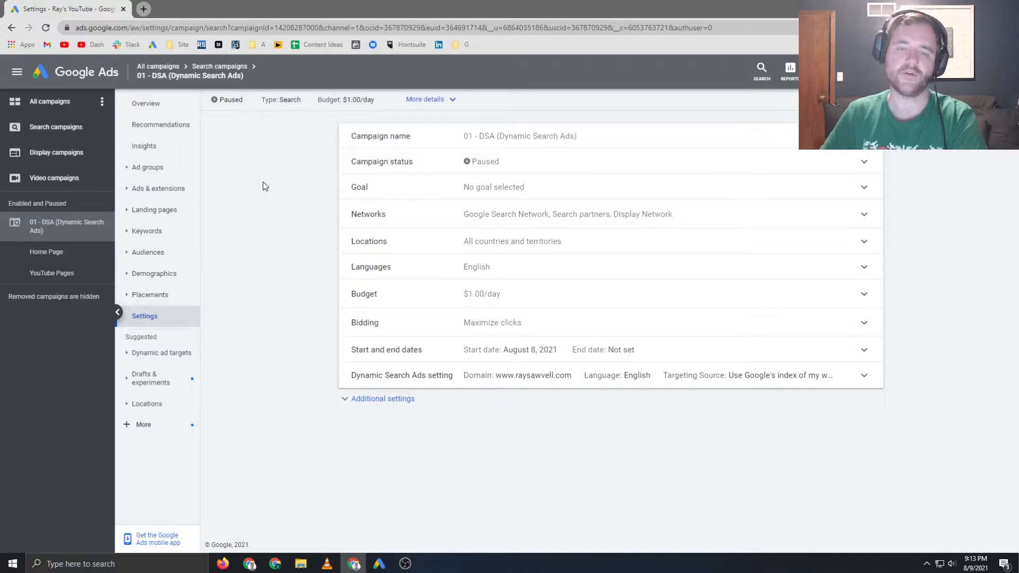
{"action": "mouse_move", "coordinate": [293, 154]}
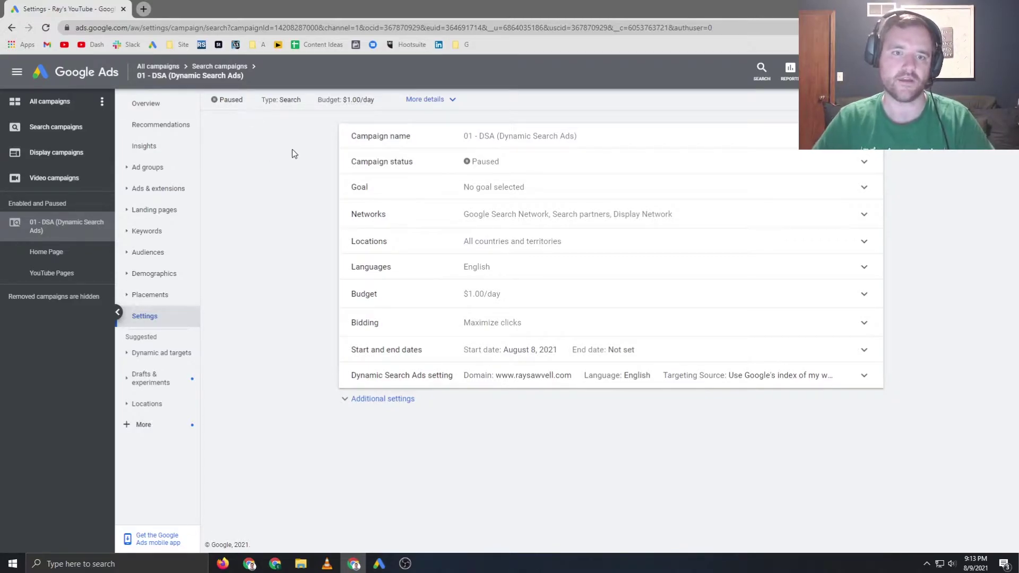
{"action": "mouse_move", "coordinate": [315, 148]}
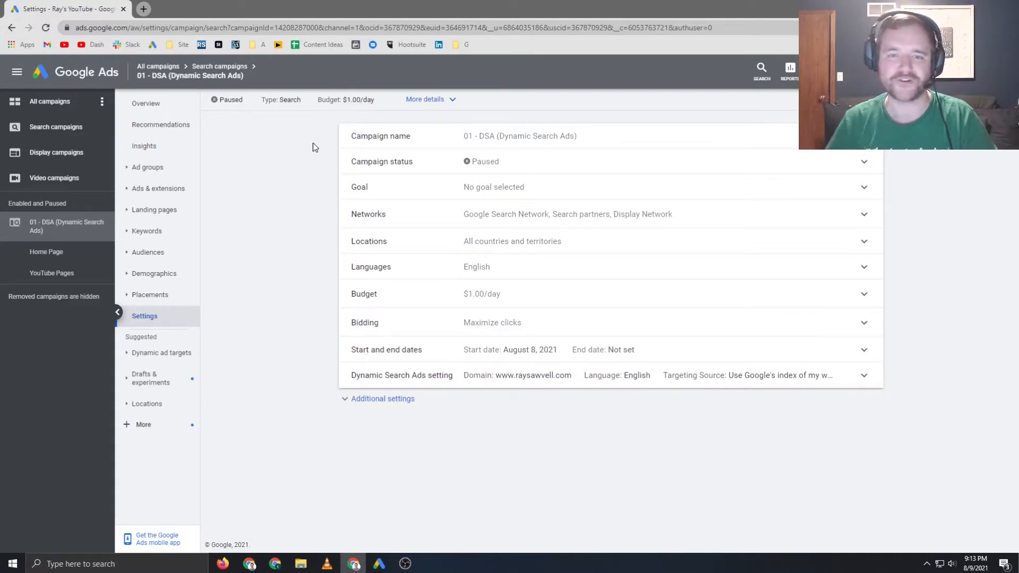
{"action": "mouse_move", "coordinate": [292, 152]}
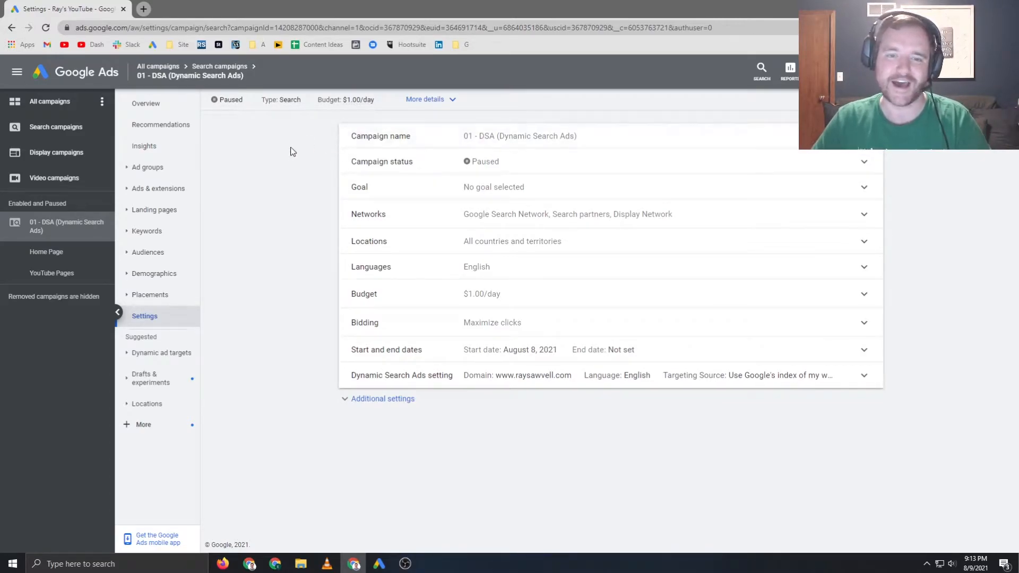
{"action": "mouse_move", "coordinate": [283, 168]}
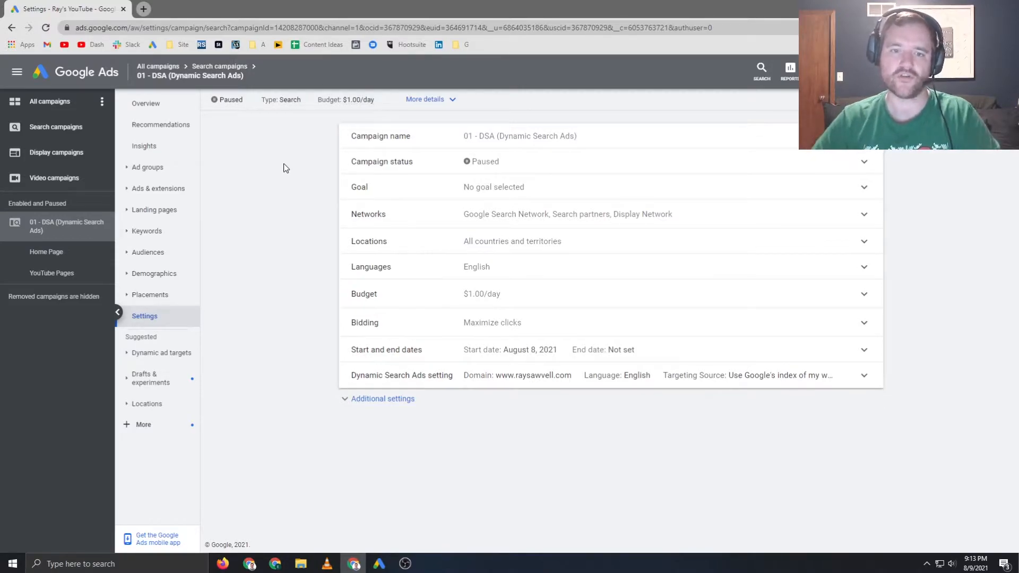
{"action": "mouse_move", "coordinate": [431, 146]}
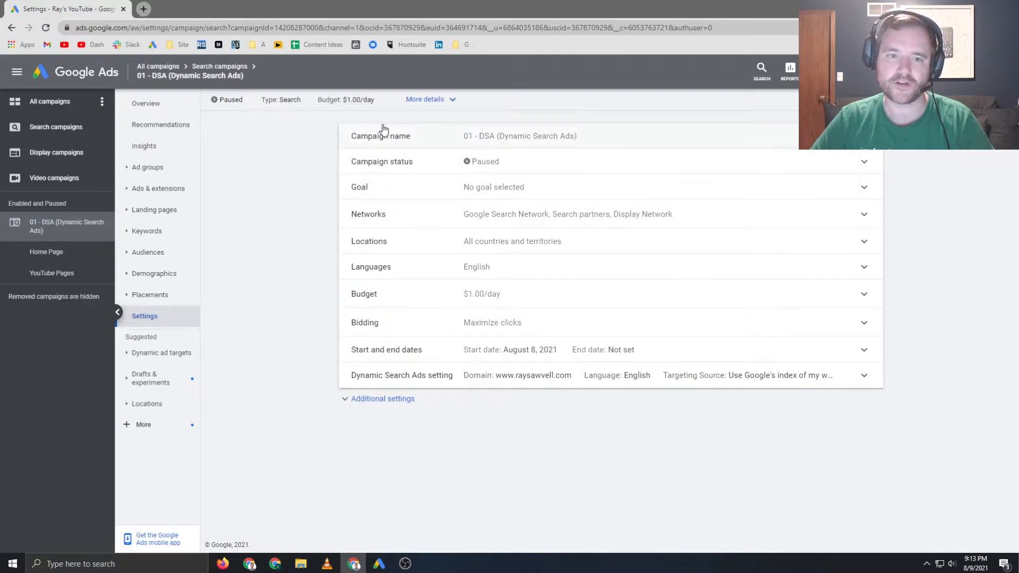
{"action": "mouse_move", "coordinate": [400, 217]}
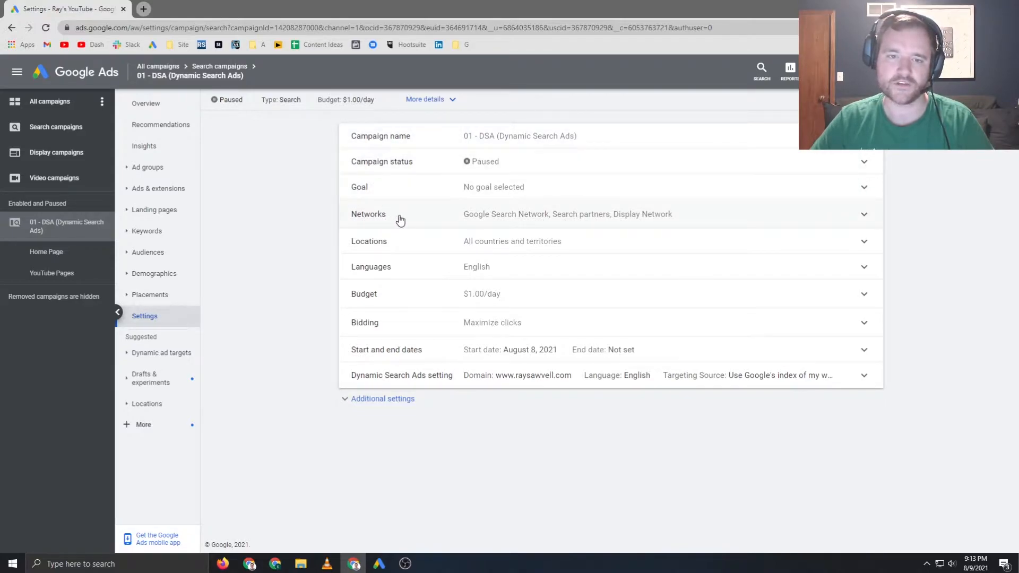
{"action": "mouse_move", "coordinate": [455, 142]}
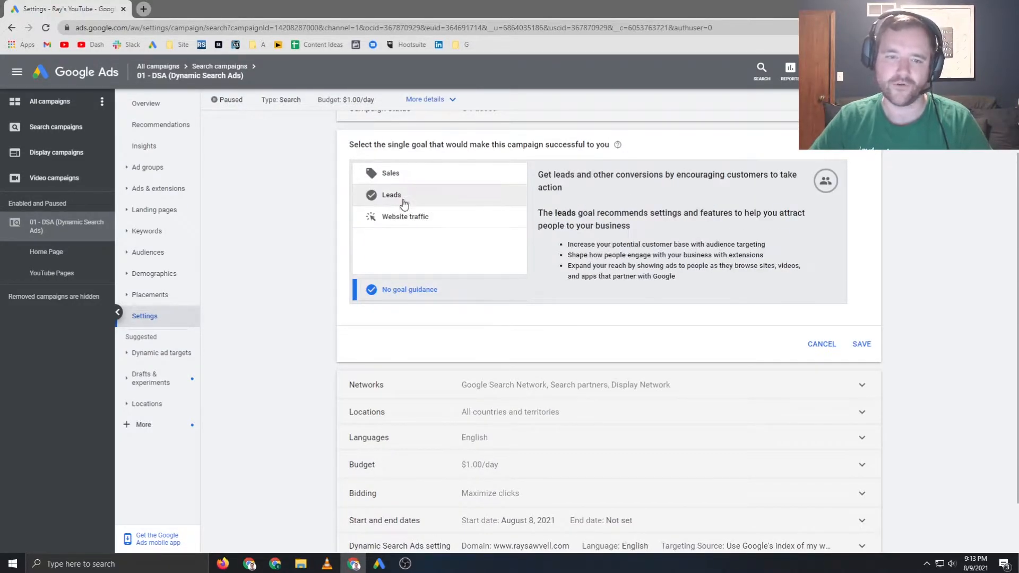
{"action": "left_click", "coordinate": [371, 173]}
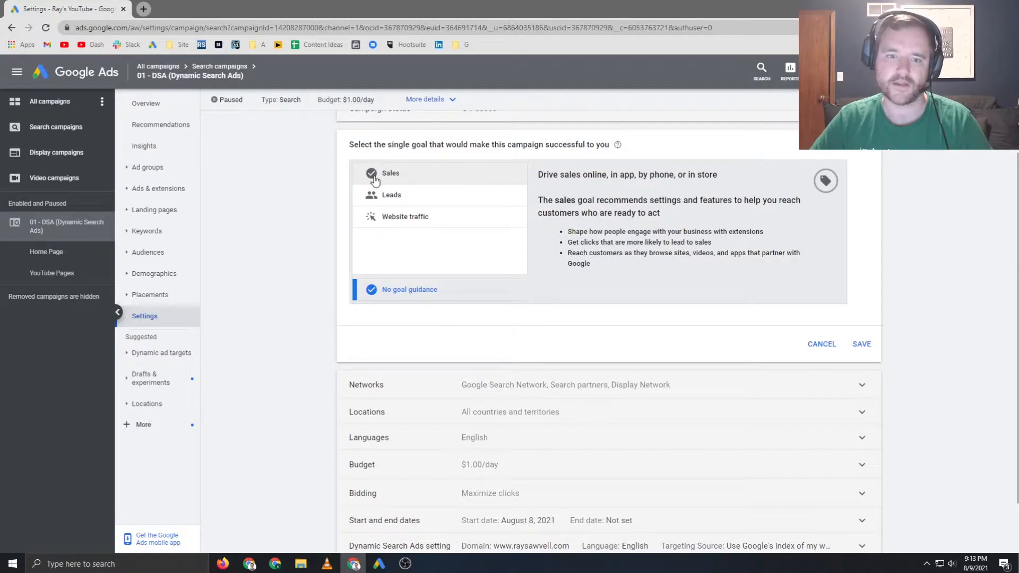
{"action": "left_click", "coordinate": [370, 173]}
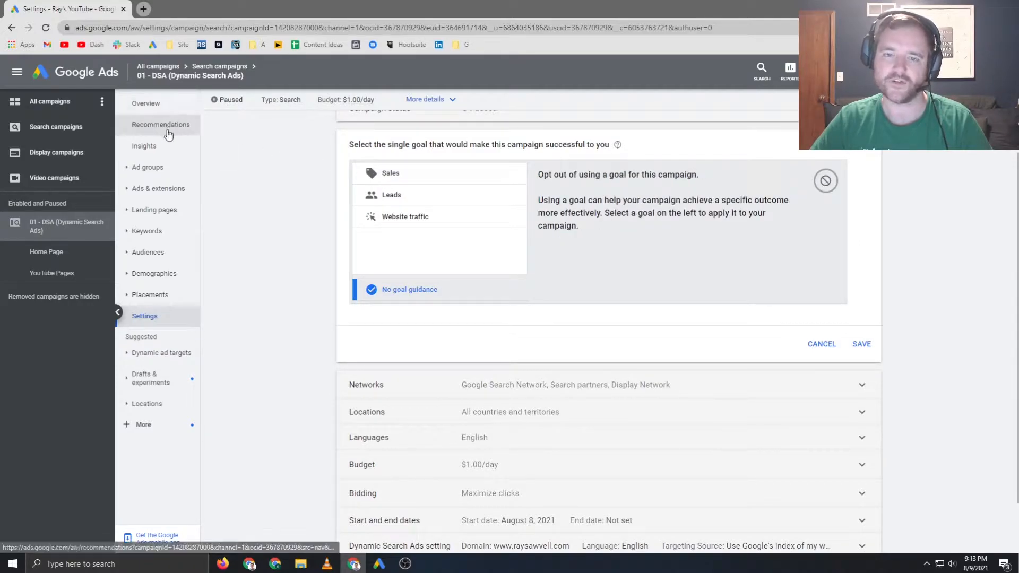
{"action": "left_click", "coordinate": [391, 194]}
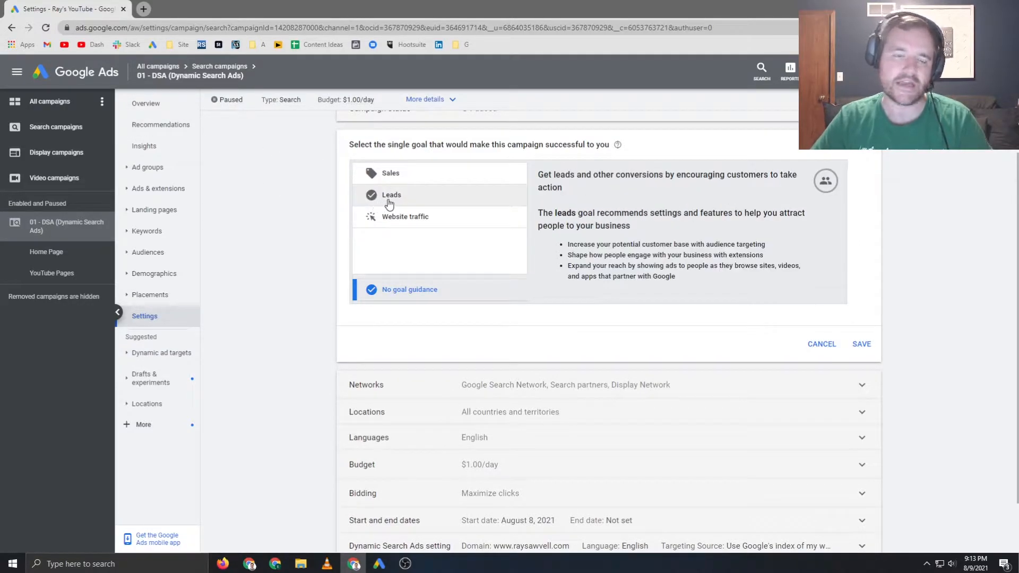
{"action": "left_click", "coordinate": [371, 173]}
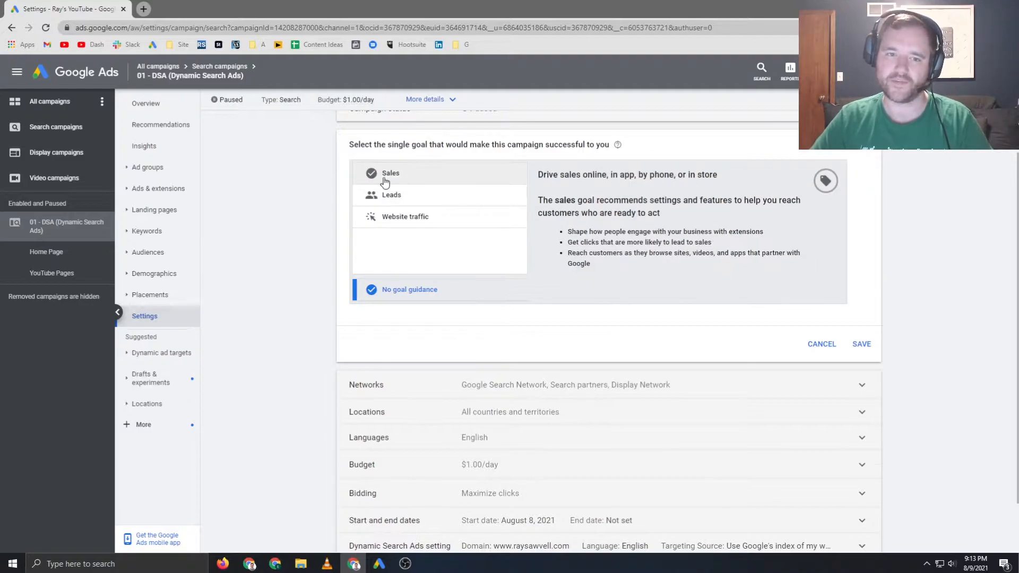
{"action": "left_click", "coordinate": [409, 290]}
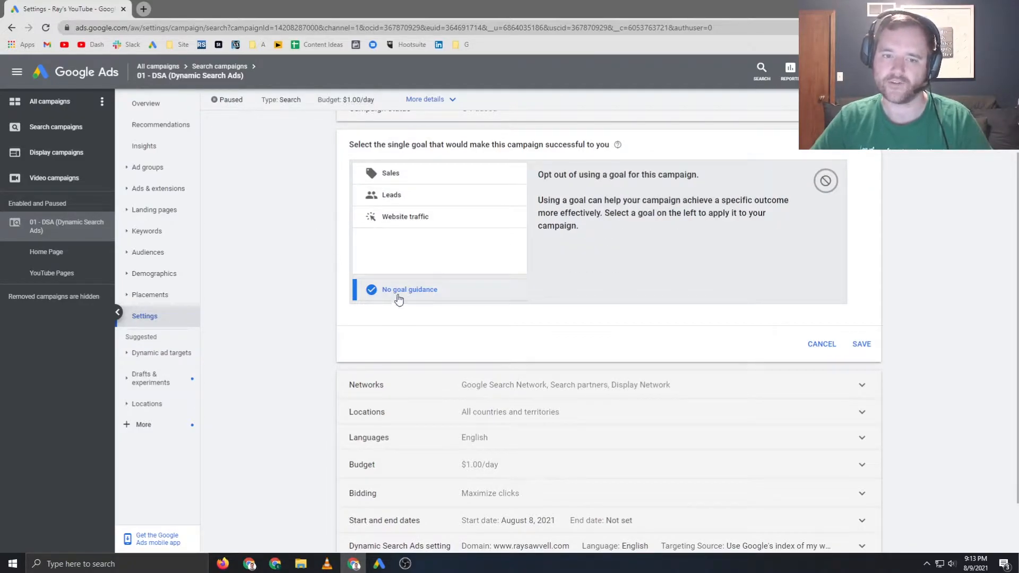
{"action": "left_click", "coordinate": [861, 344]}
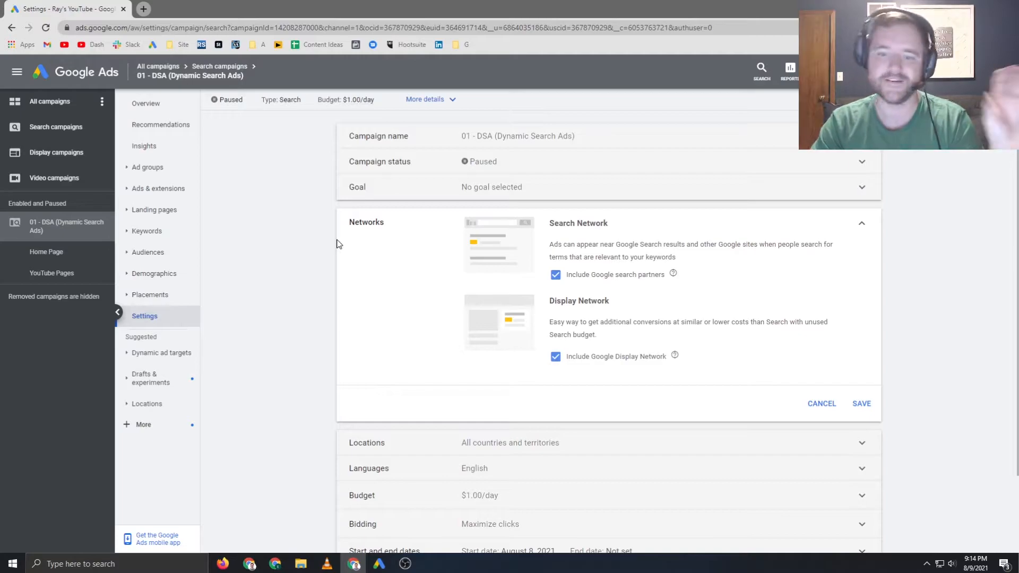
{"action": "mouse_move", "coordinate": [558, 246]}
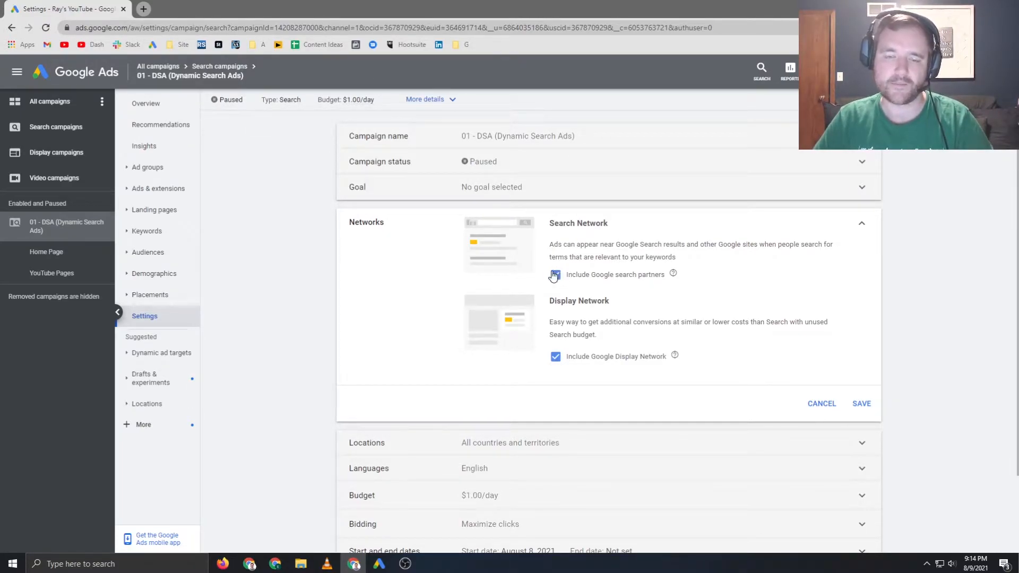
Step: Toggle the 'Include Google search partners' checkbox in the Networks setting
{"action": "left_click", "coordinate": [556, 274]}
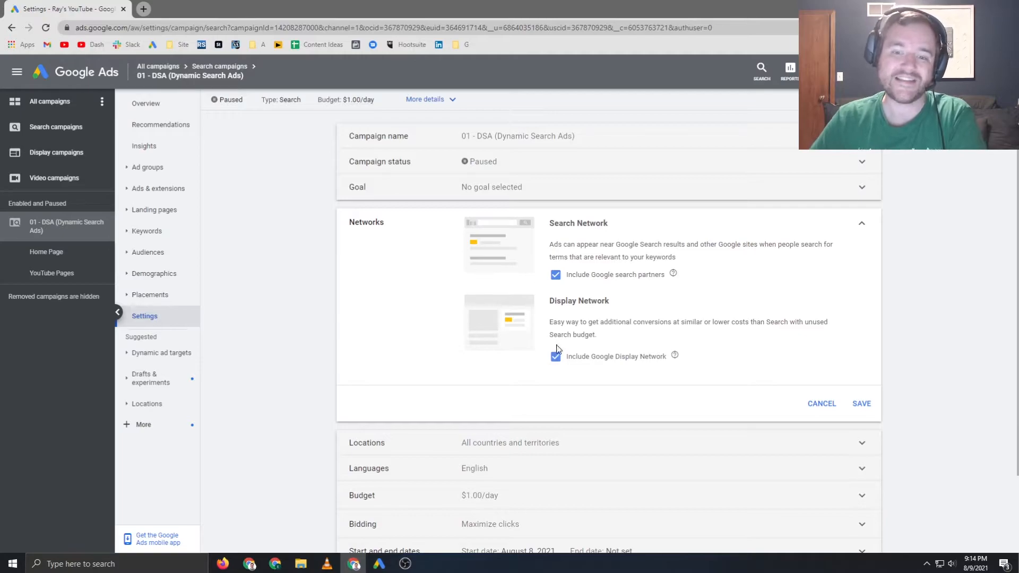
Step: Save the networks as Google Search only, with search partners and Display Network excluded
{"action": "left_click", "coordinate": [556, 275]}
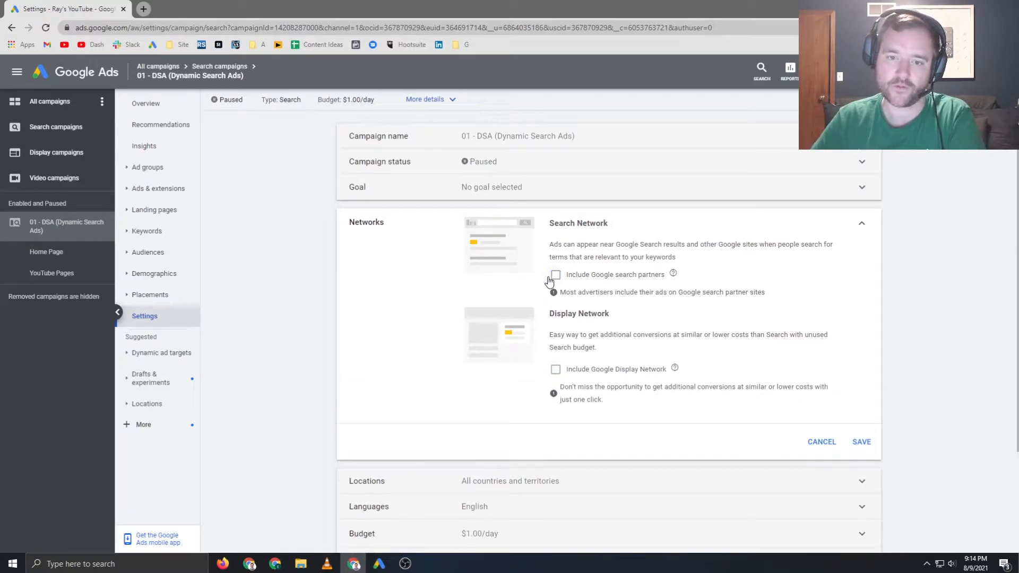
{"action": "mouse_move", "coordinate": [327, 275]}
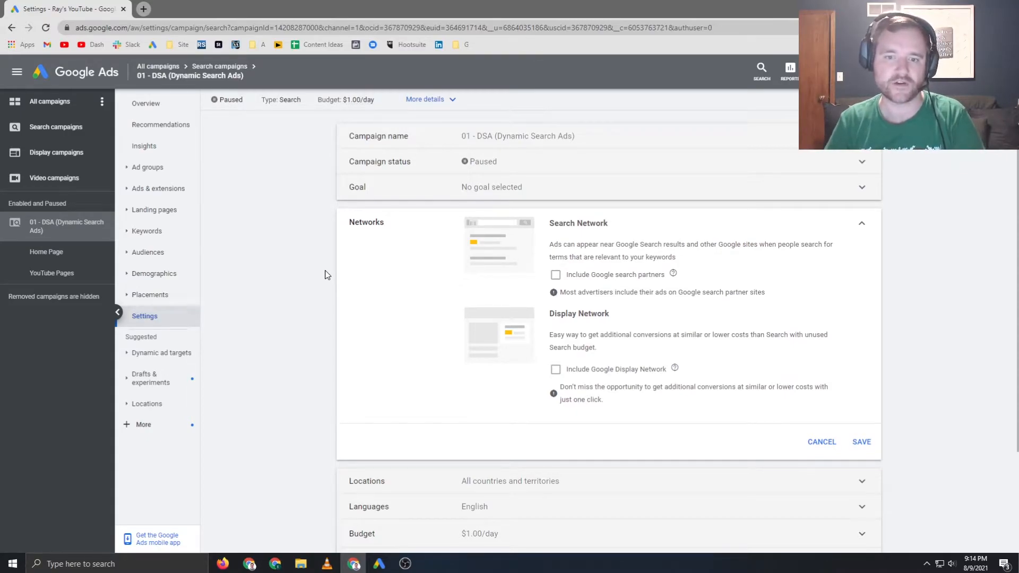
{"action": "mouse_move", "coordinate": [556, 280]}
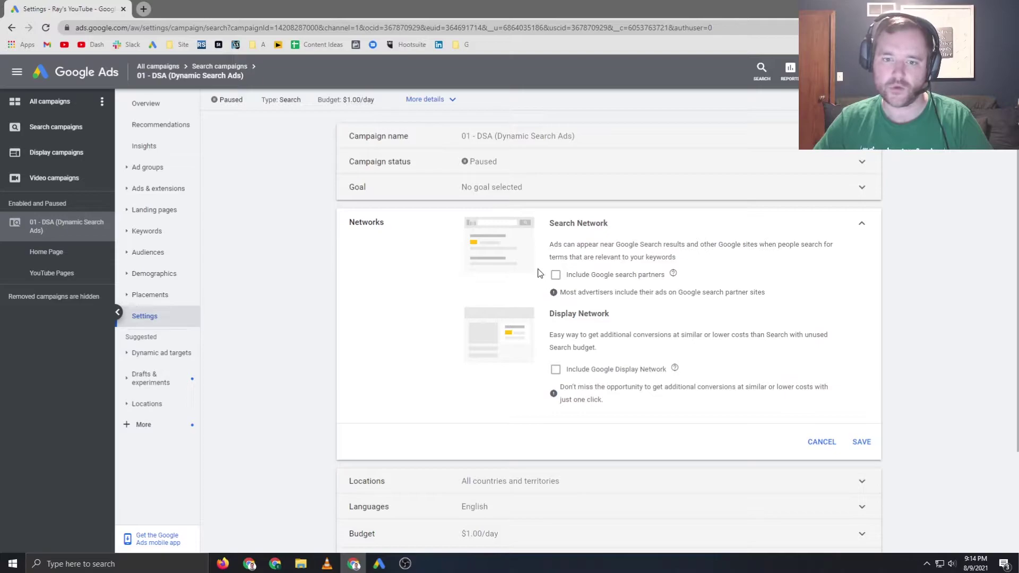
{"action": "mouse_move", "coordinate": [496, 267]}
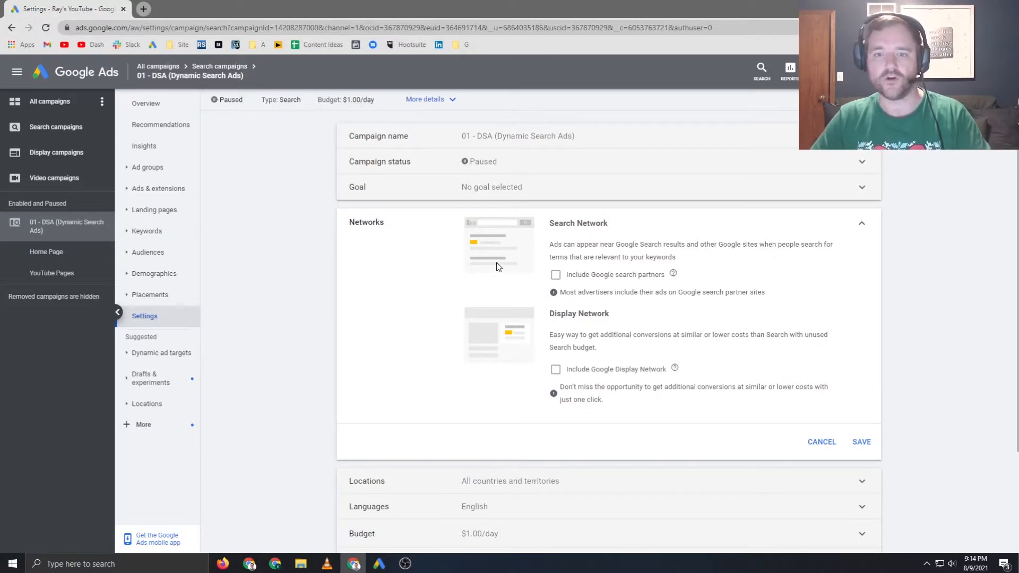
{"action": "mouse_move", "coordinate": [494, 266]}
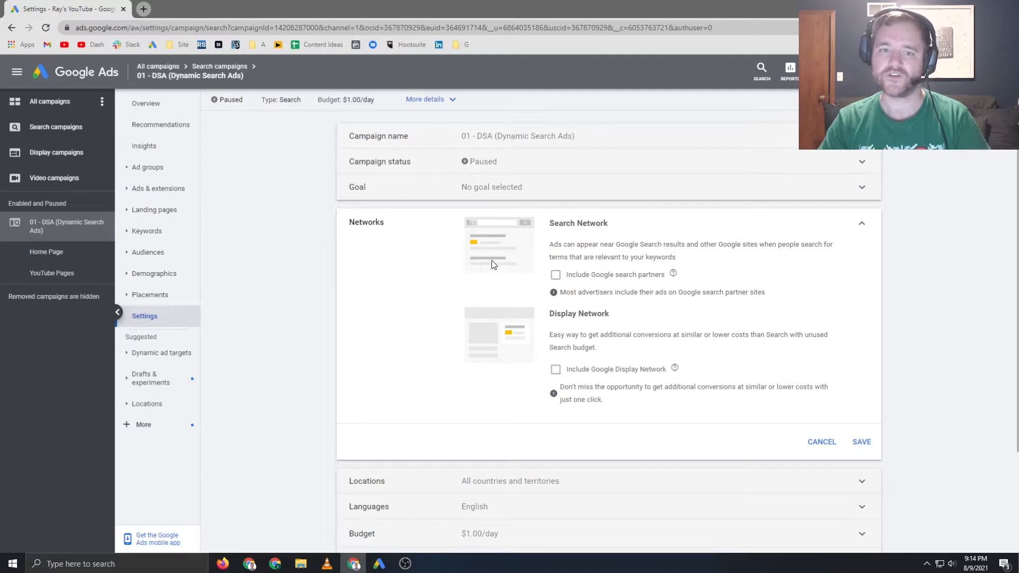
{"action": "mouse_move", "coordinate": [535, 282]}
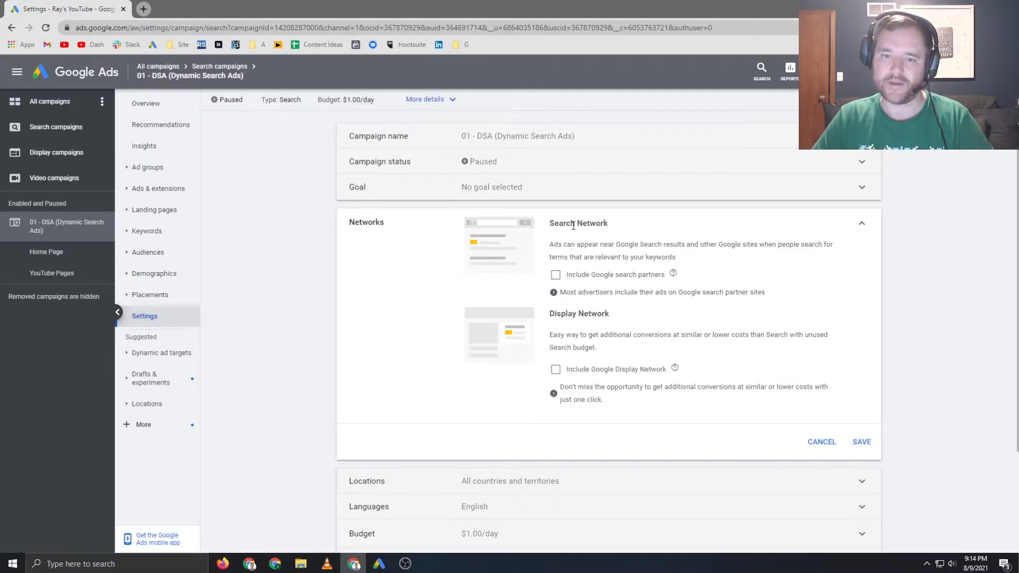
{"action": "mouse_move", "coordinate": [567, 223]}
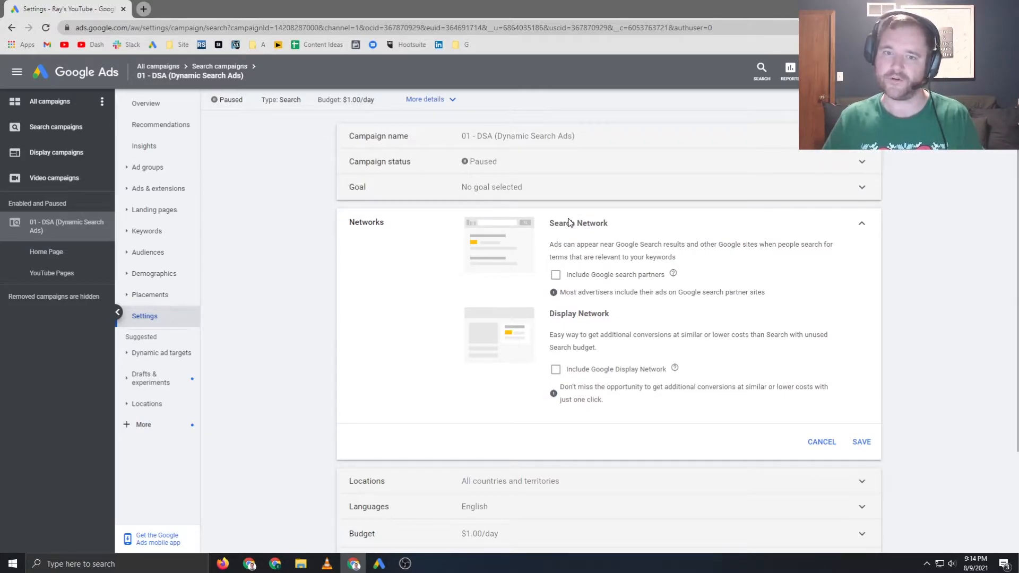
{"action": "mouse_move", "coordinate": [554, 234]}
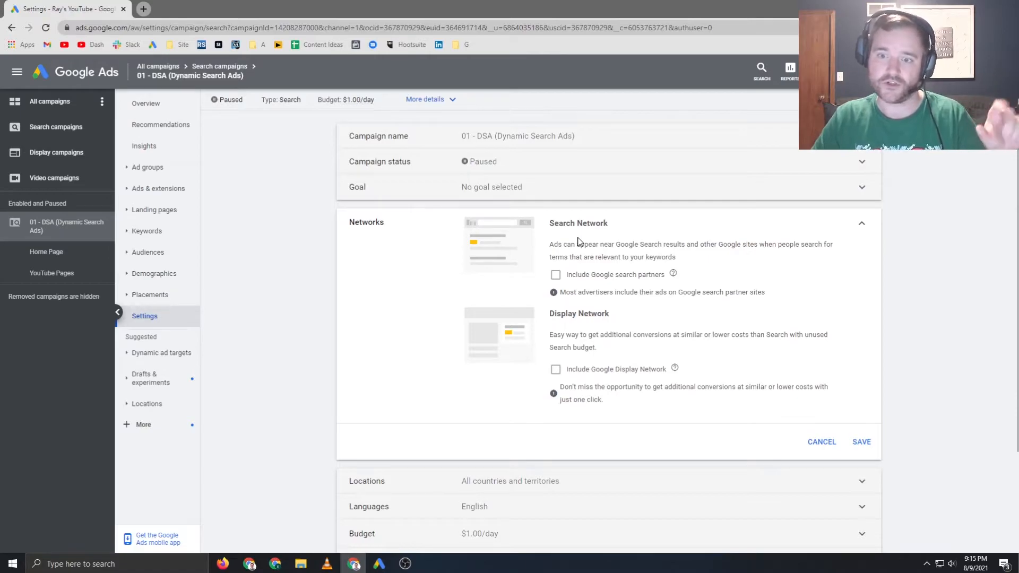
{"action": "mouse_move", "coordinate": [669, 260]}
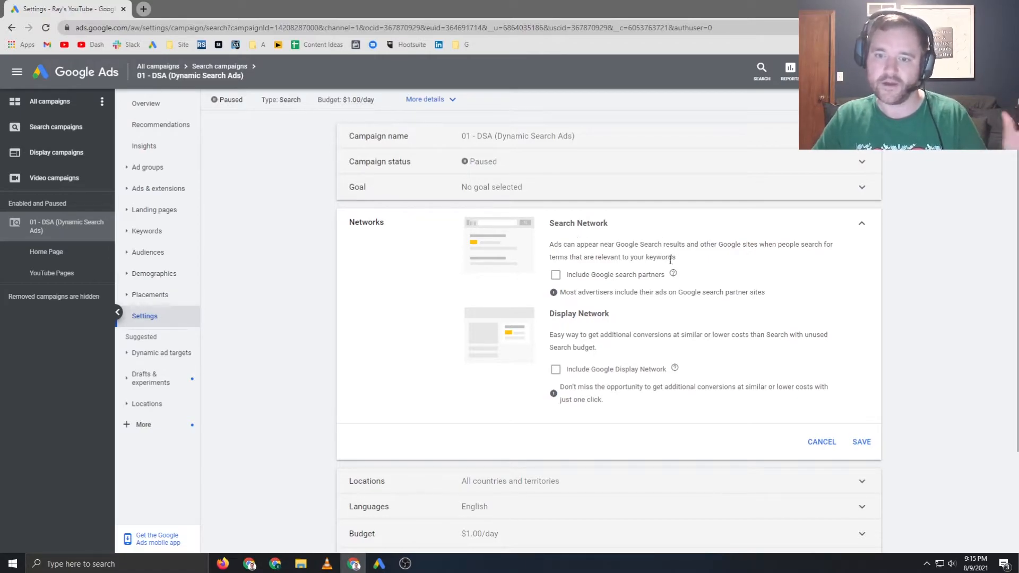
{"action": "mouse_move", "coordinate": [681, 276]}
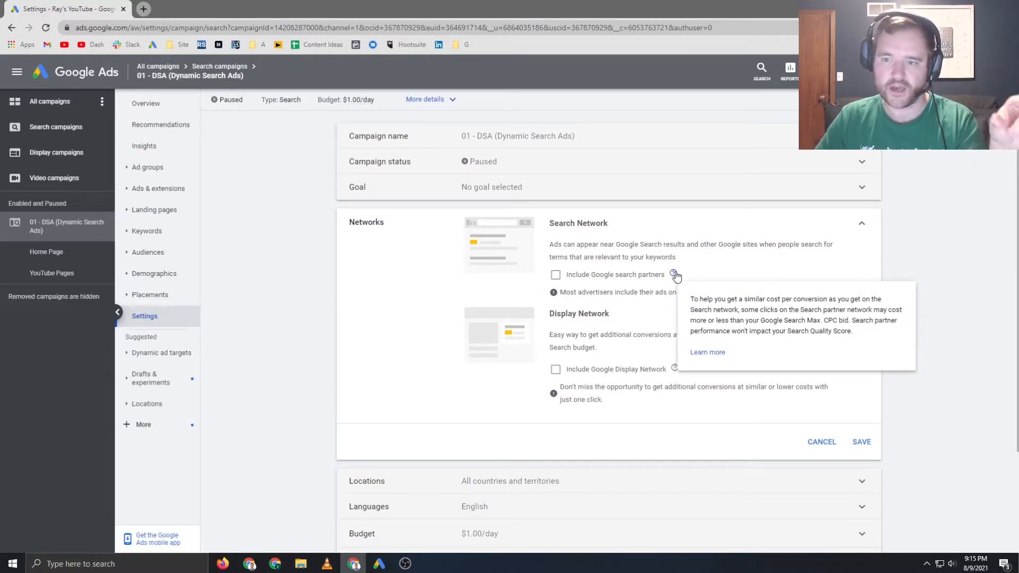
{"action": "mouse_move", "coordinate": [776, 276]}
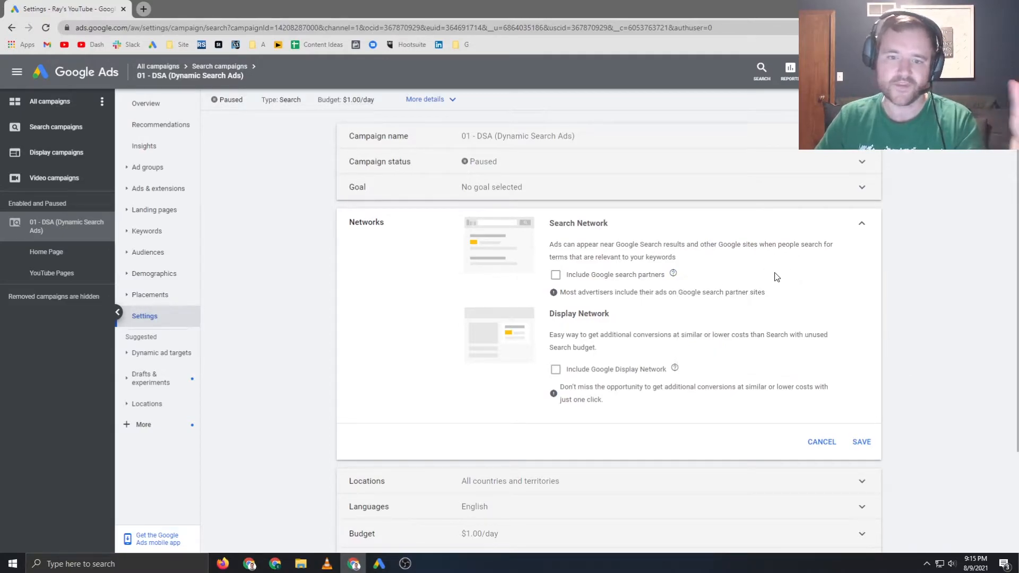
{"action": "mouse_move", "coordinate": [733, 289]}
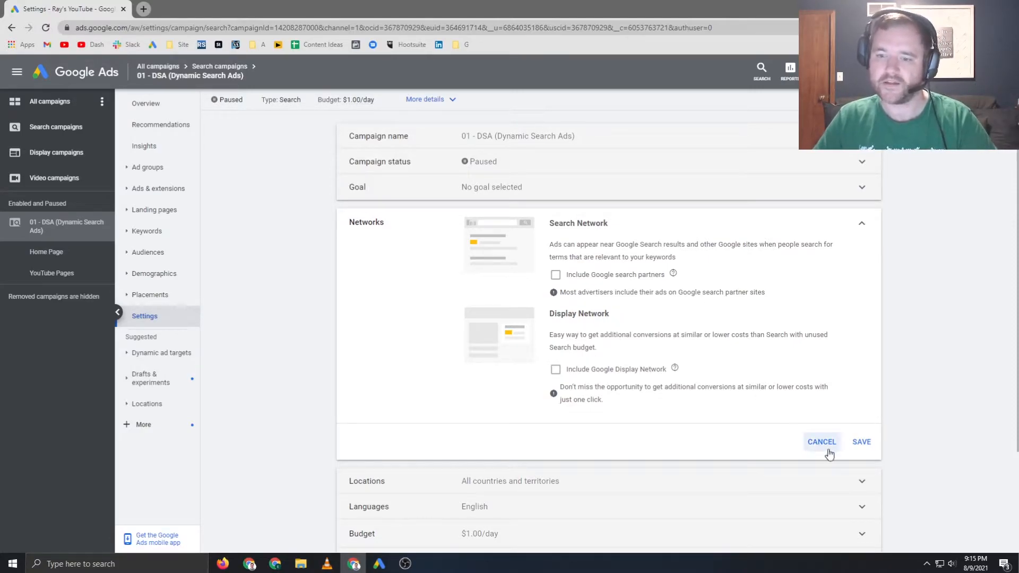
{"action": "mouse_move", "coordinate": [779, 364]}
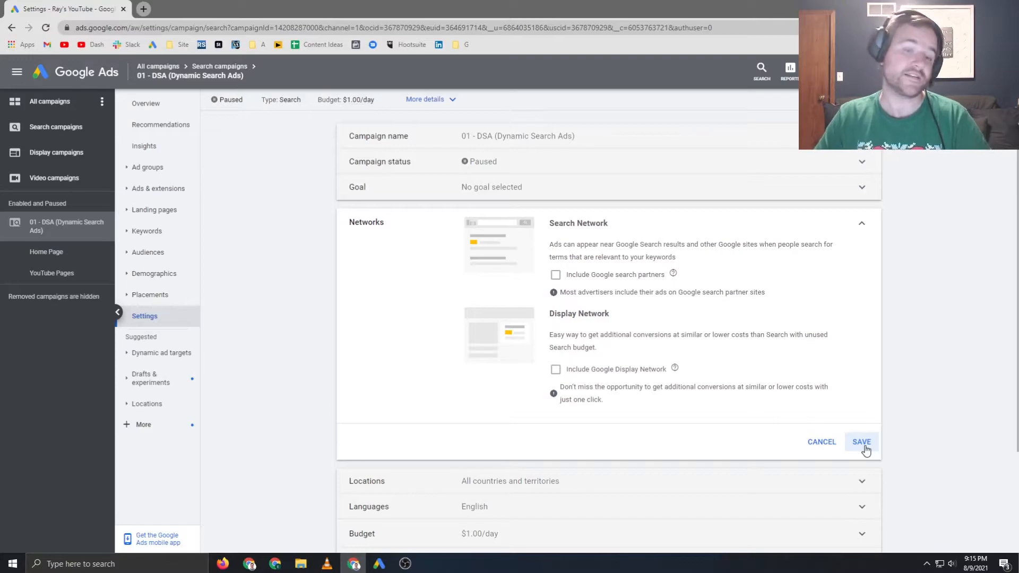
{"action": "left_click", "coordinate": [861, 442]}
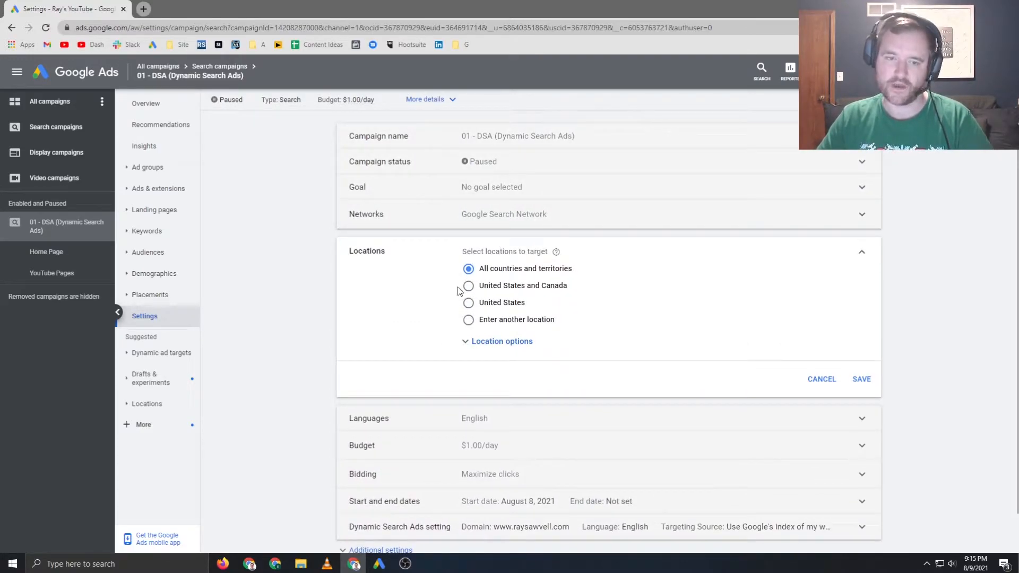
{"action": "mouse_move", "coordinate": [464, 291]}
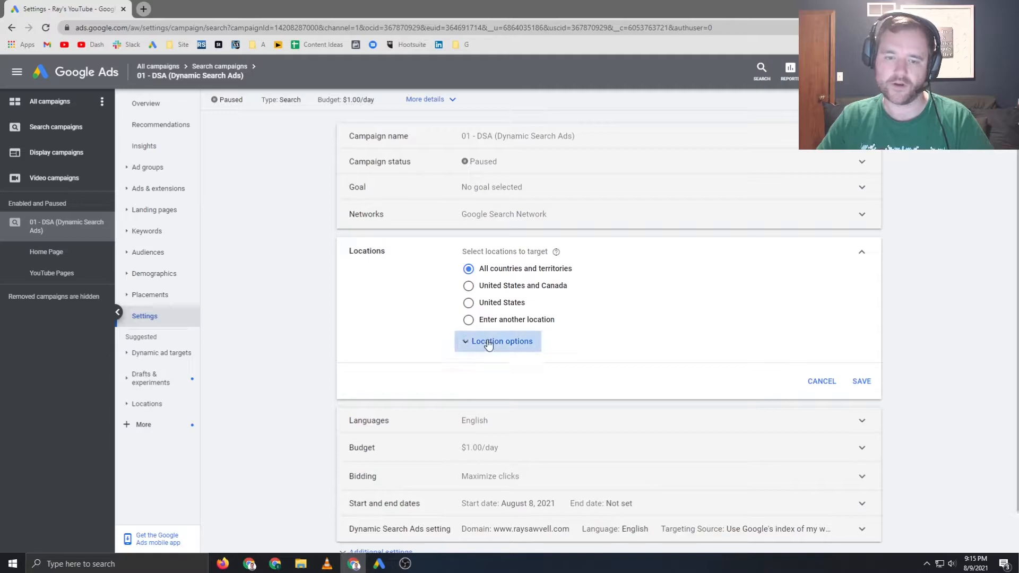
Step: Show the extra Location options with the Target and Exclude choices
{"action": "left_click", "coordinate": [497, 341]}
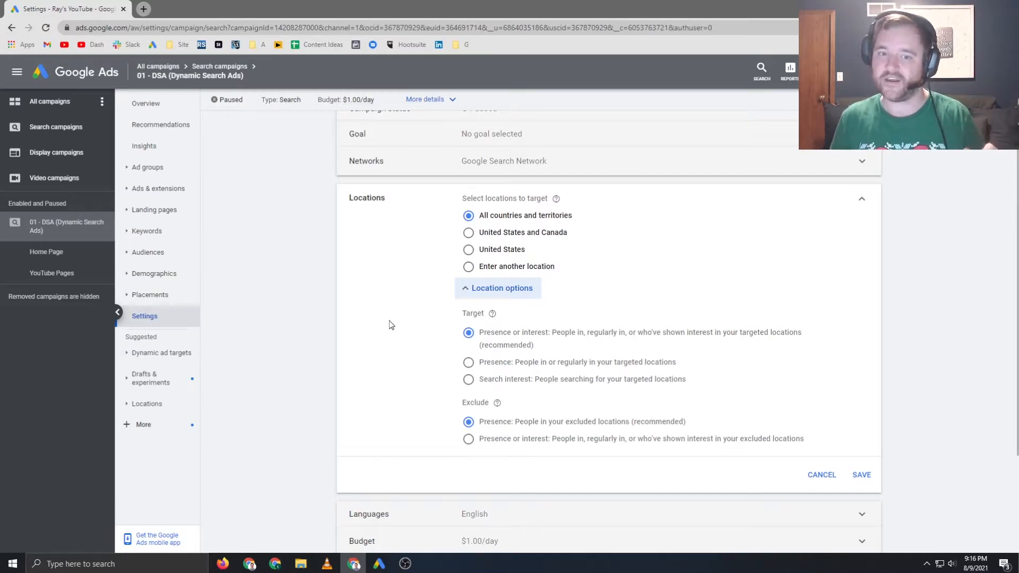
{"action": "mouse_move", "coordinate": [468, 333]}
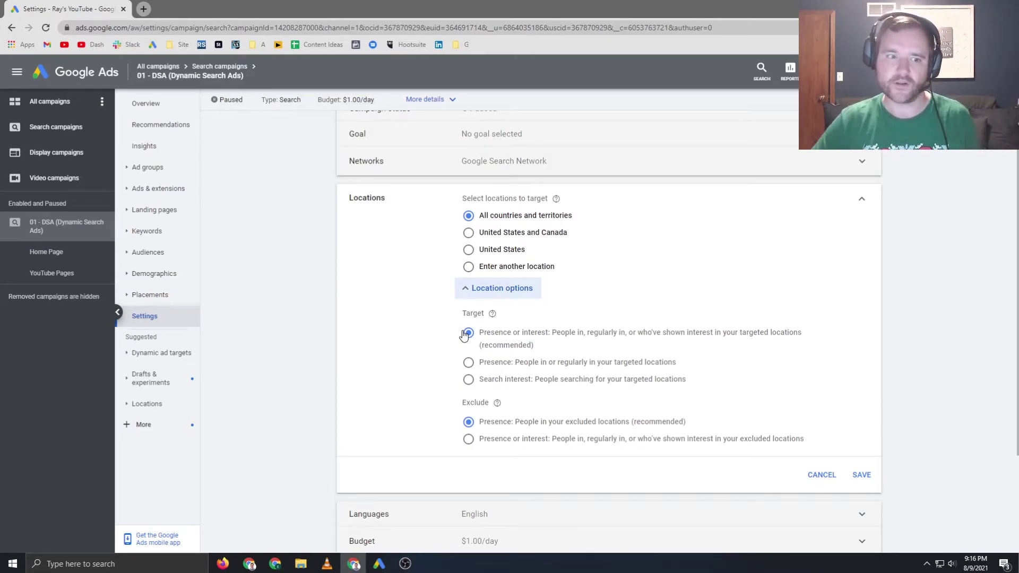
Step: Try Presence-only targeting, keep Presence or interest selected, and close the Locations section
{"action": "left_click", "coordinate": [468, 362]}
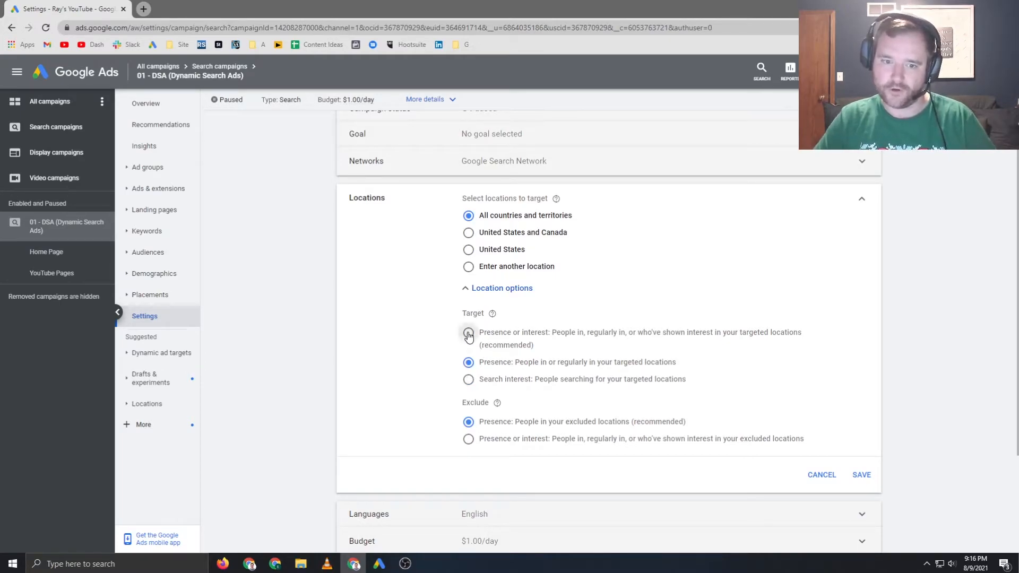
{"action": "left_click", "coordinate": [468, 336]}
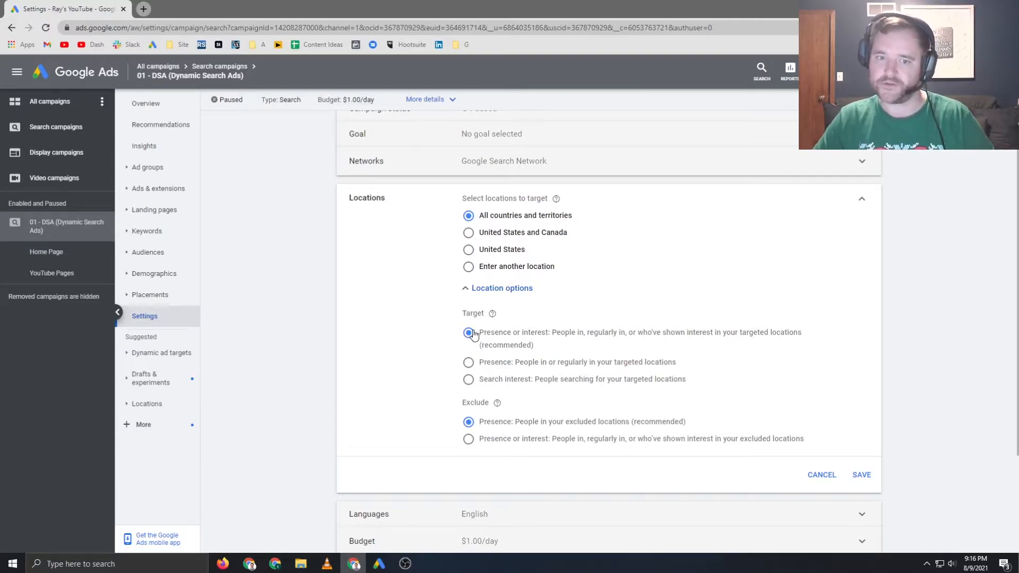
{"action": "mouse_move", "coordinate": [329, 299]}
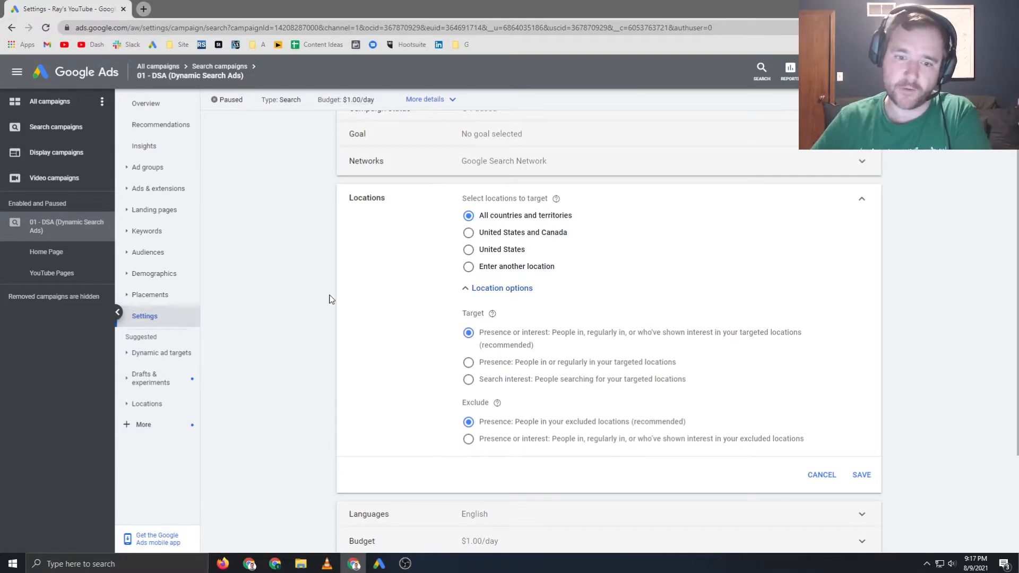
{"action": "mouse_move", "coordinate": [468, 362]}
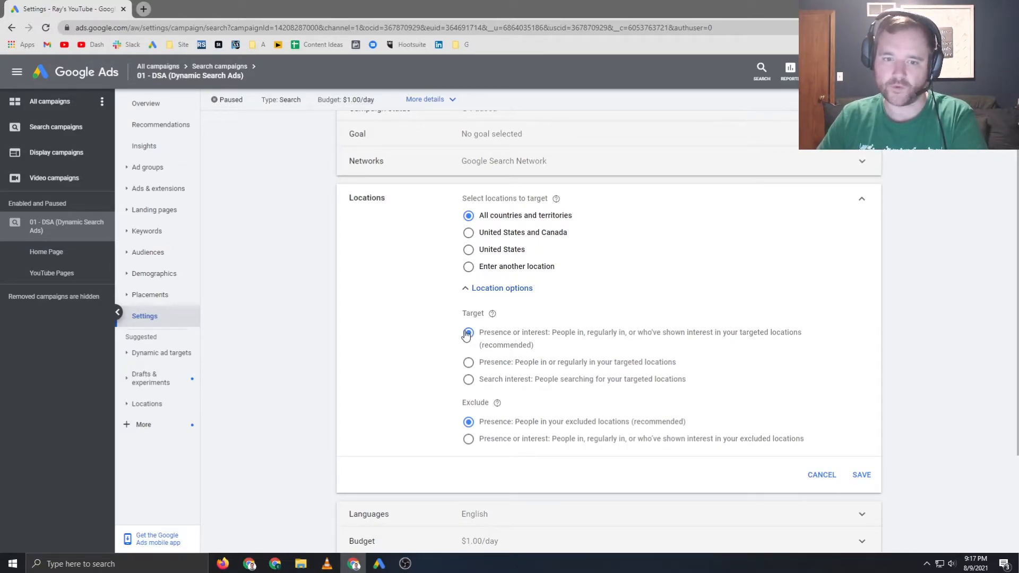
{"action": "mouse_move", "coordinate": [452, 336]}
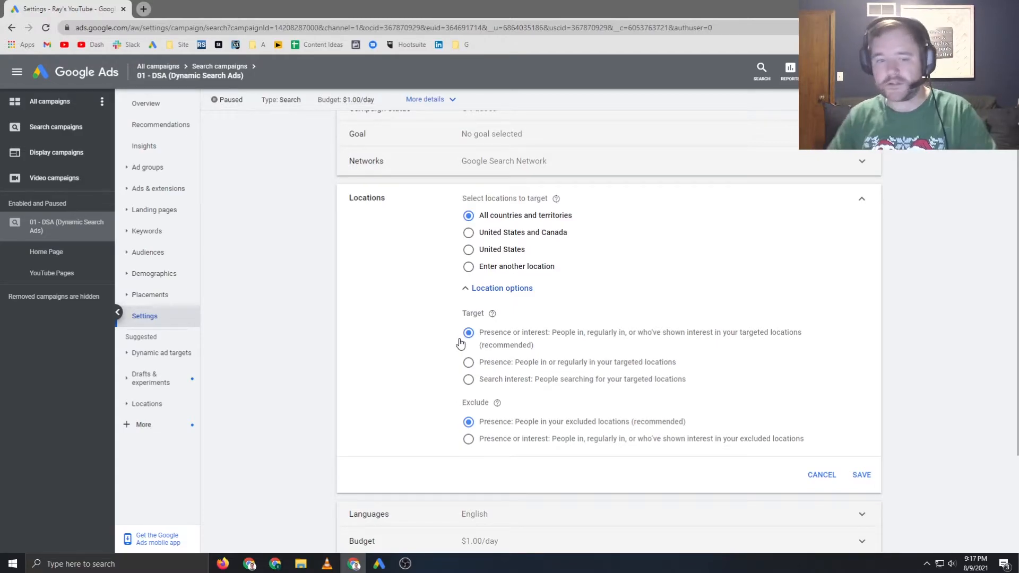
{"action": "left_click", "coordinate": [469, 362]}
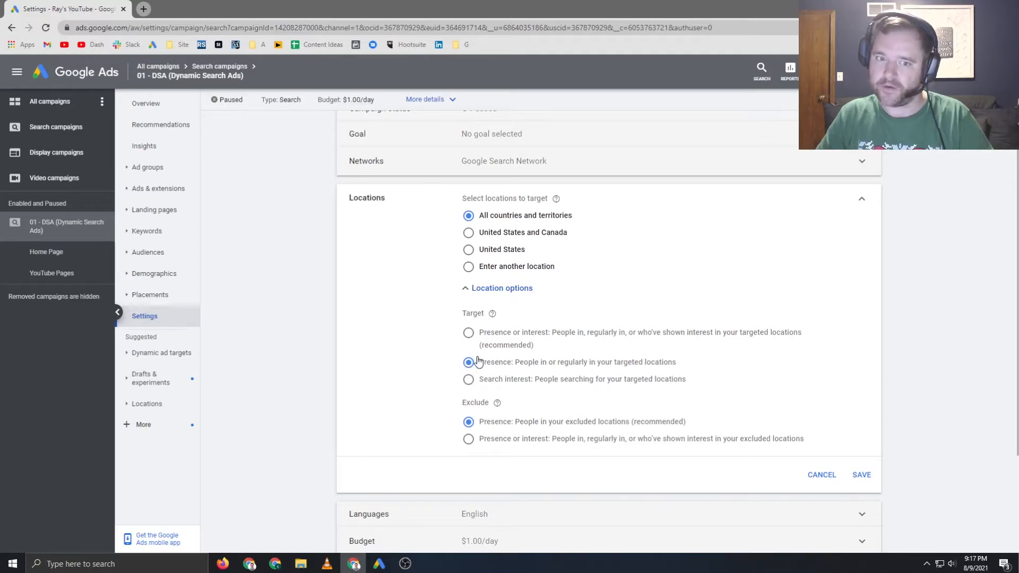
{"action": "left_click", "coordinate": [468, 332]}
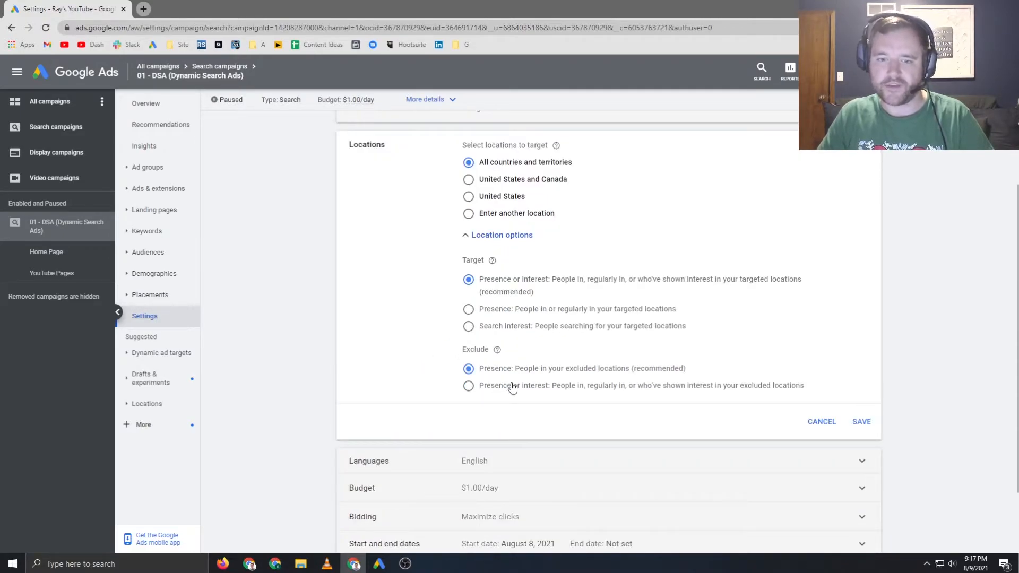
{"action": "left_click", "coordinate": [822, 421]}
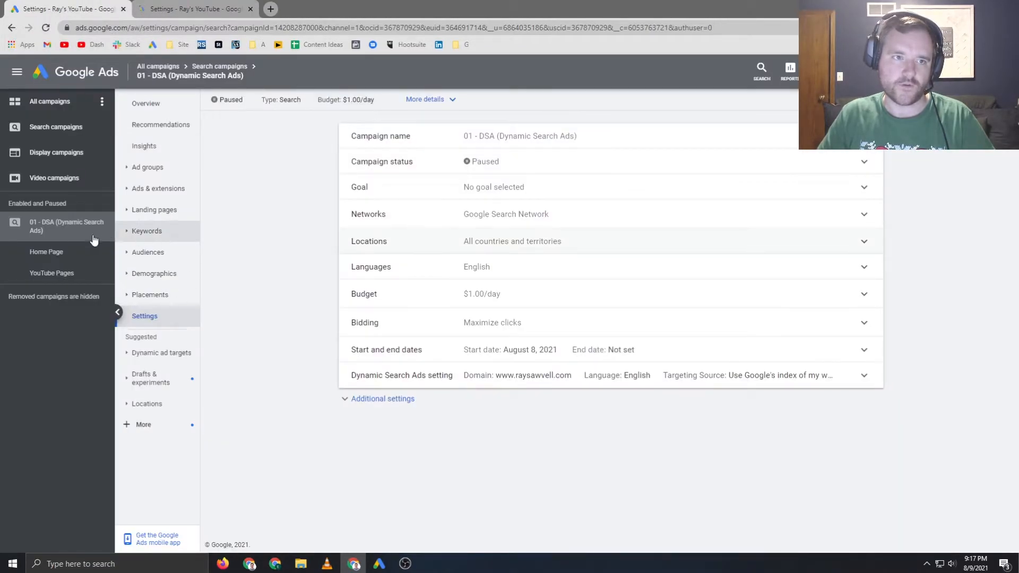
{"action": "mouse_move", "coordinate": [138, 425]}
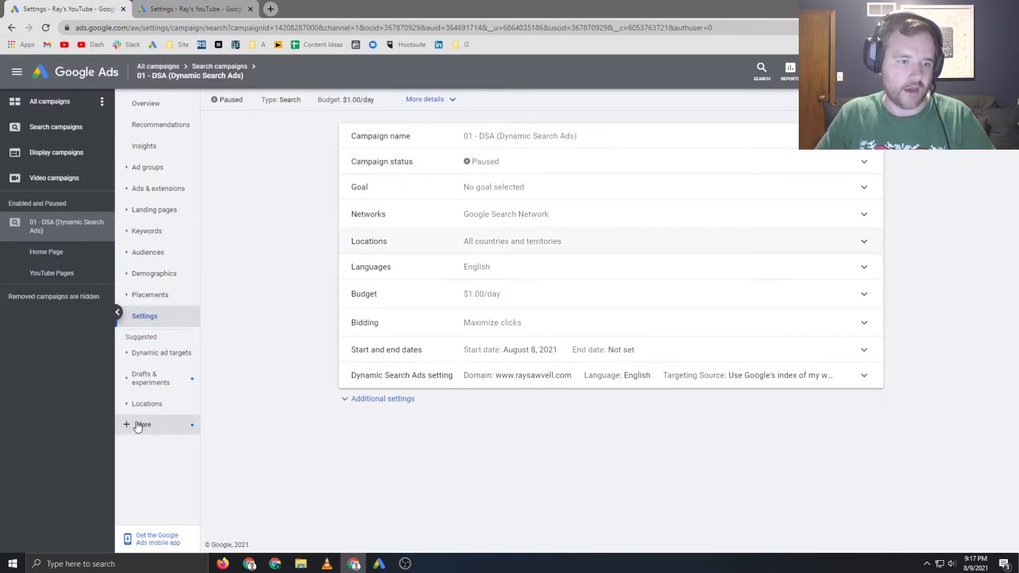
Step: Navigate via More > Locations to the campaign's Locations report page
{"action": "left_click", "coordinate": [142, 425]}
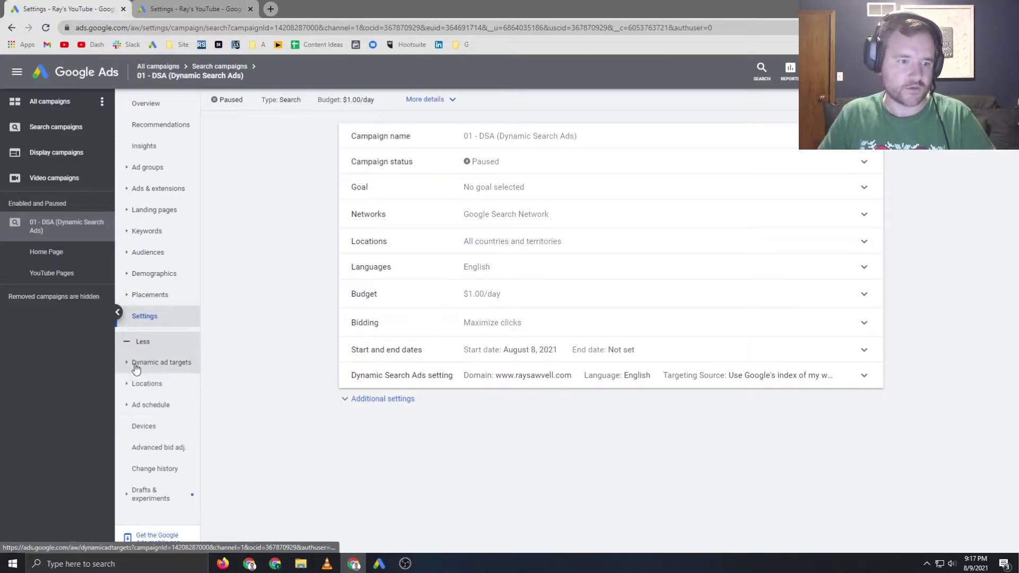
{"action": "mouse_move", "coordinate": [142, 342]}
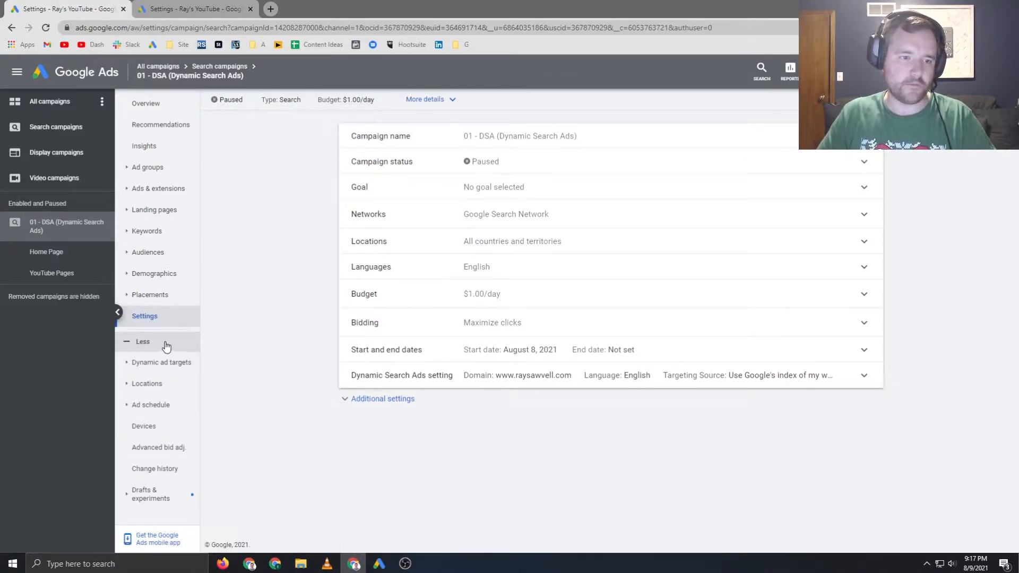
{"action": "left_click", "coordinate": [147, 383]}
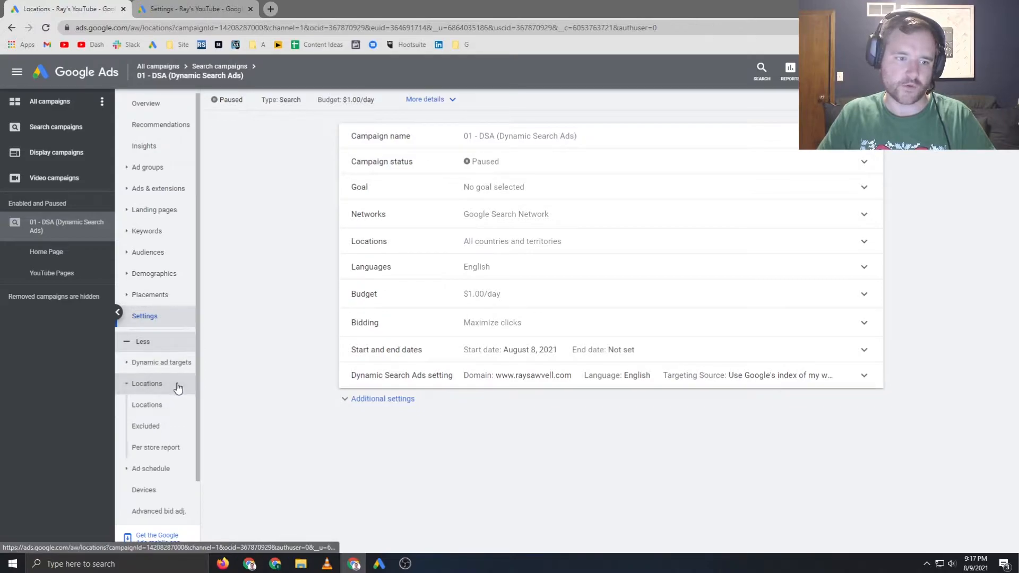
{"action": "left_click", "coordinate": [146, 383]}
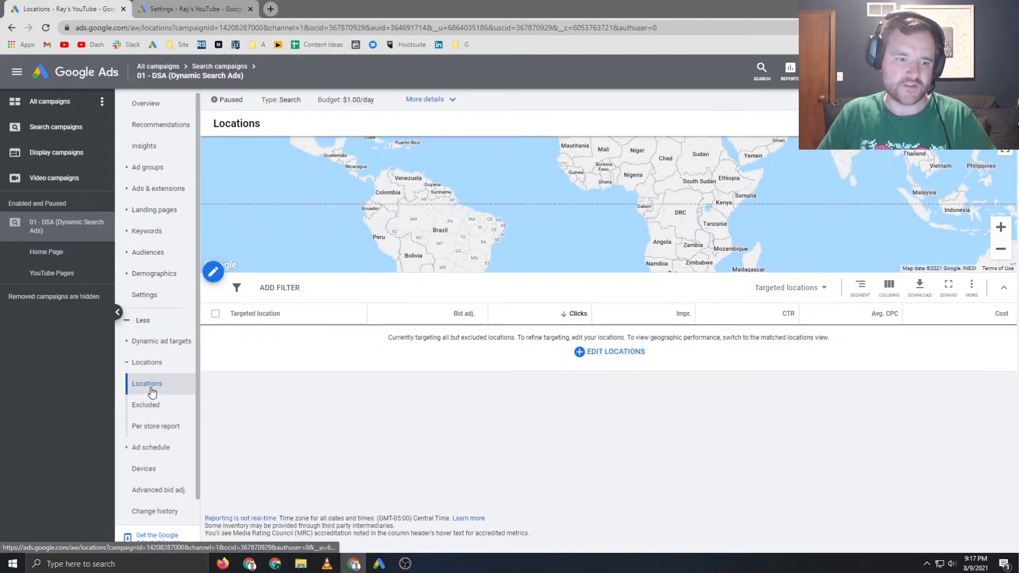
{"action": "mouse_move", "coordinate": [330, 365]}
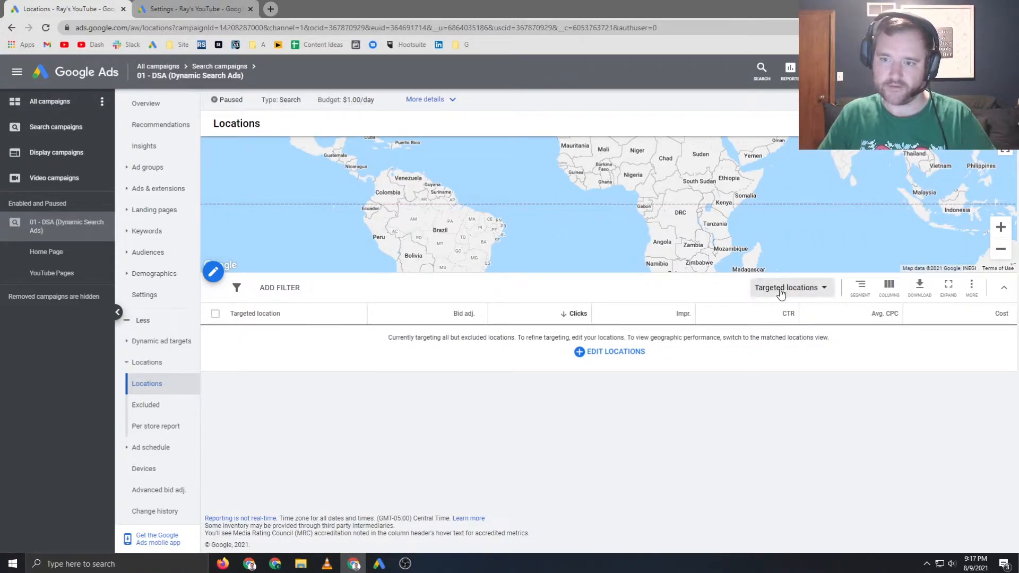
Step: Check the Targeted/Matched locations dropdown and return to the location settings and bidding section
{"action": "left_click", "coordinate": [788, 287]}
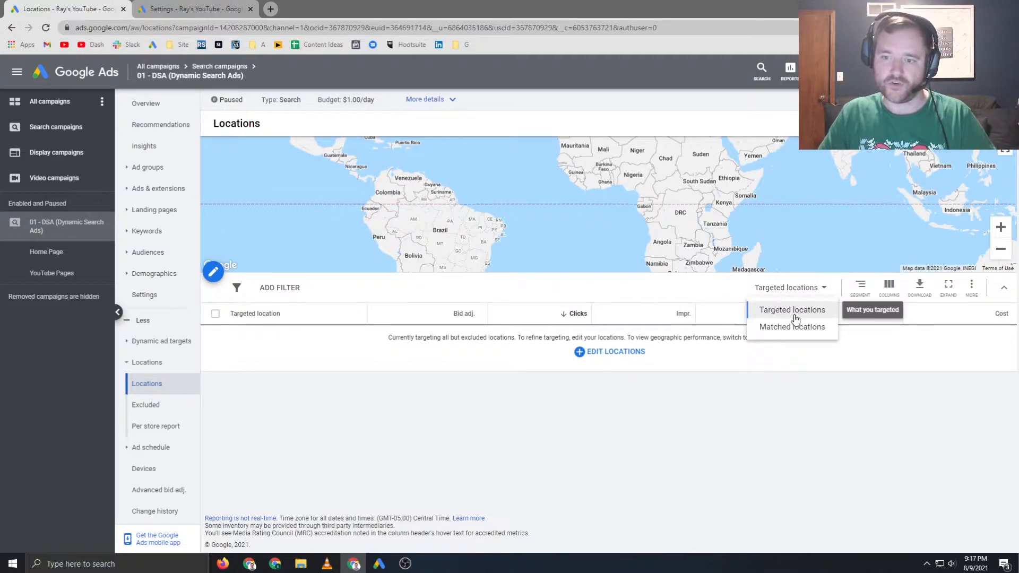
{"action": "mouse_move", "coordinate": [779, 326]}
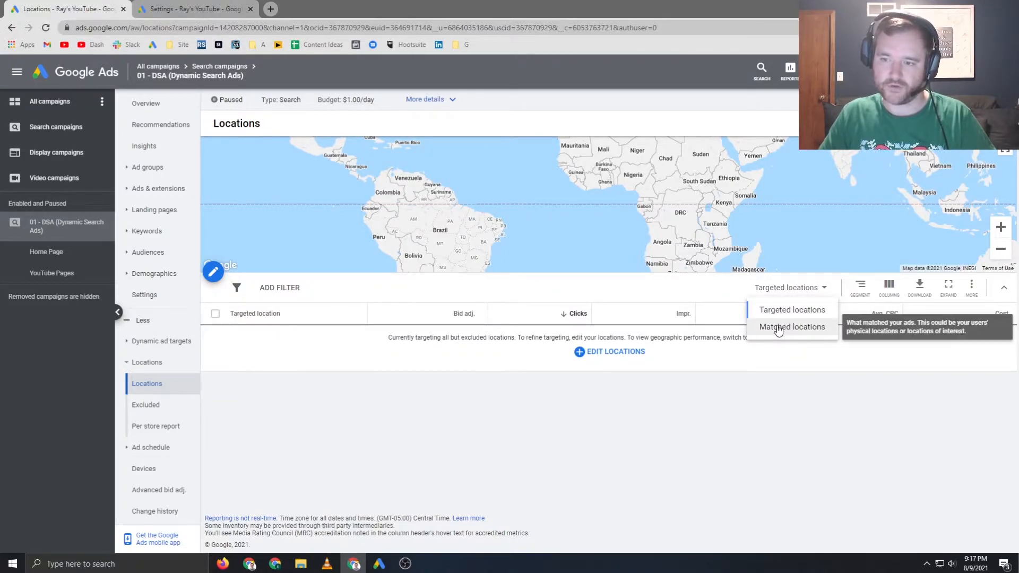
{"action": "mouse_move", "coordinate": [791, 310]}
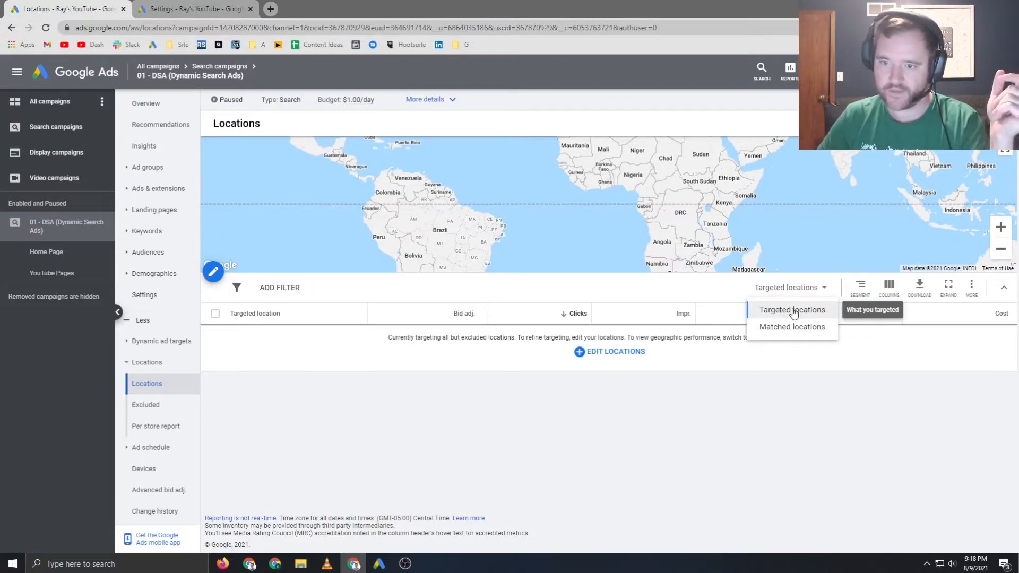
{"action": "mouse_move", "coordinate": [791, 327]}
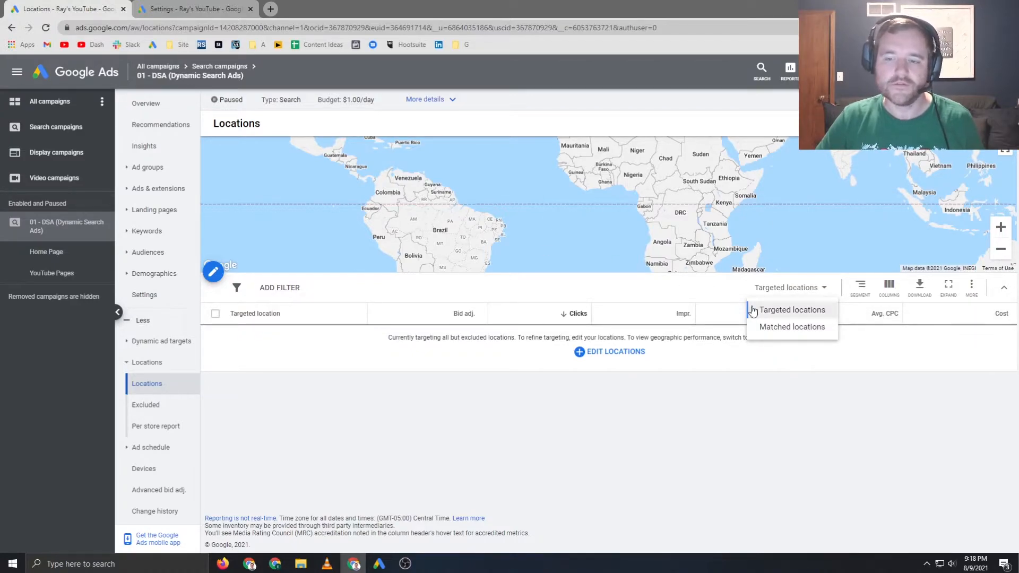
{"action": "mouse_move", "coordinate": [792, 327]}
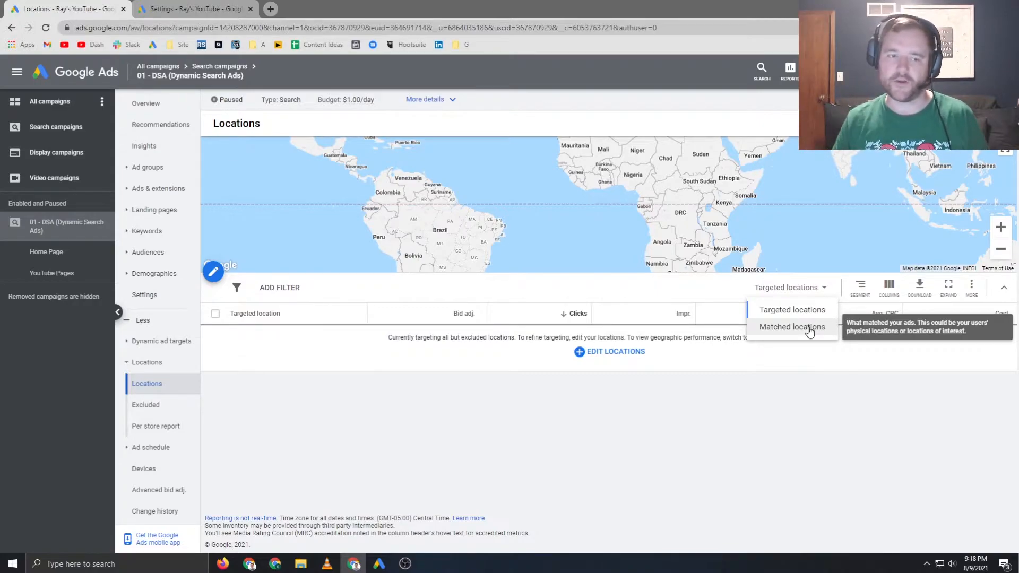
{"action": "mouse_move", "coordinate": [127, 368]}
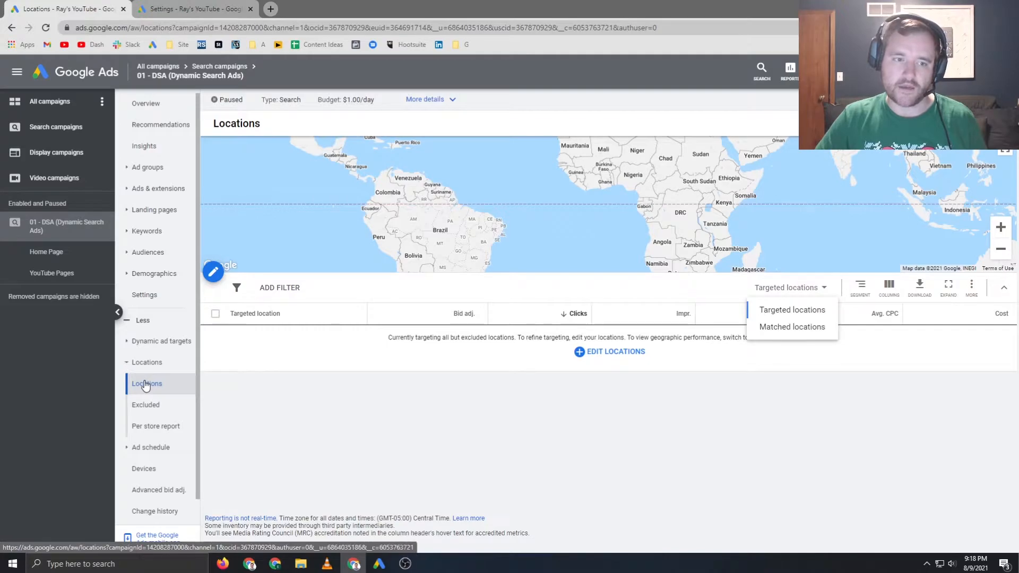
{"action": "left_click", "coordinate": [144, 294]}
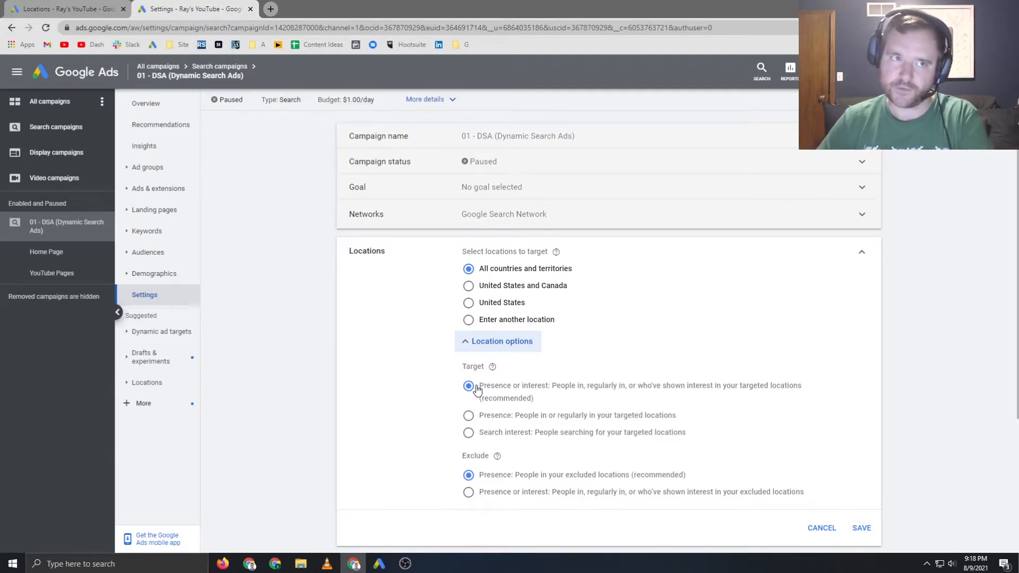
{"action": "left_click", "coordinate": [147, 383]}
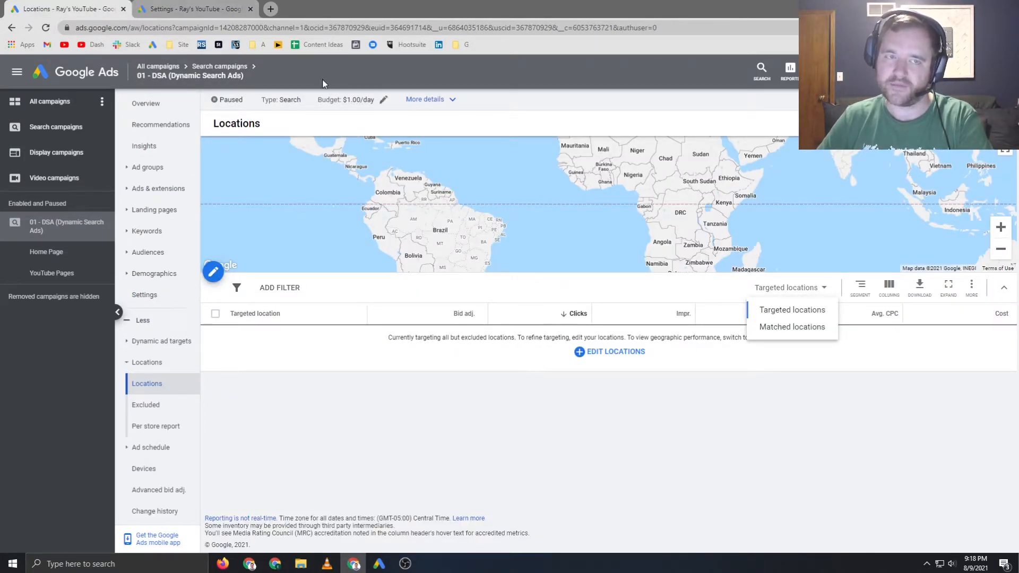
{"action": "left_click", "coordinate": [145, 295]}
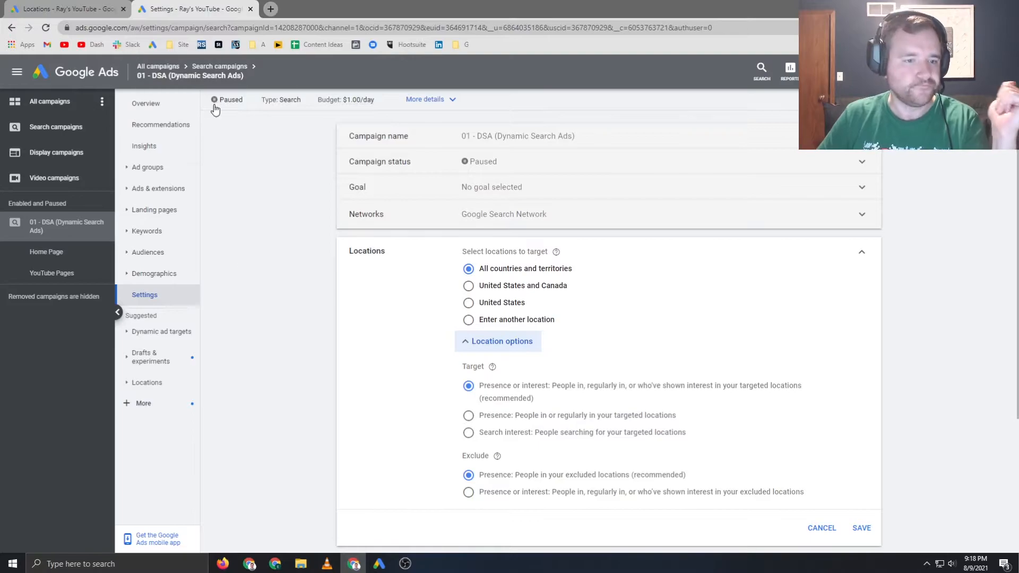
{"action": "scroll", "scroll_direction": "down", "scroll_amount": 3}
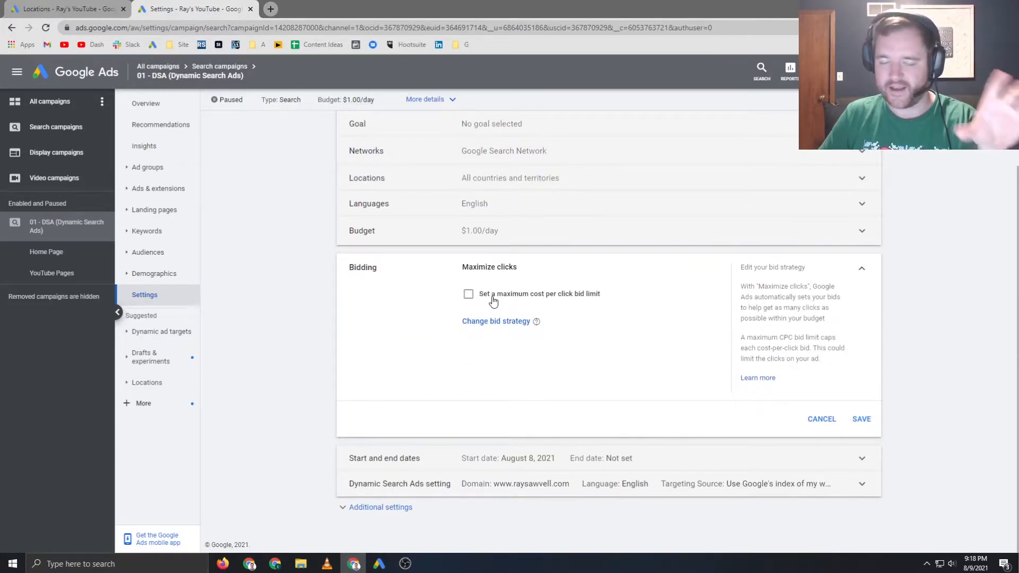
{"action": "mouse_move", "coordinate": [493, 301]}
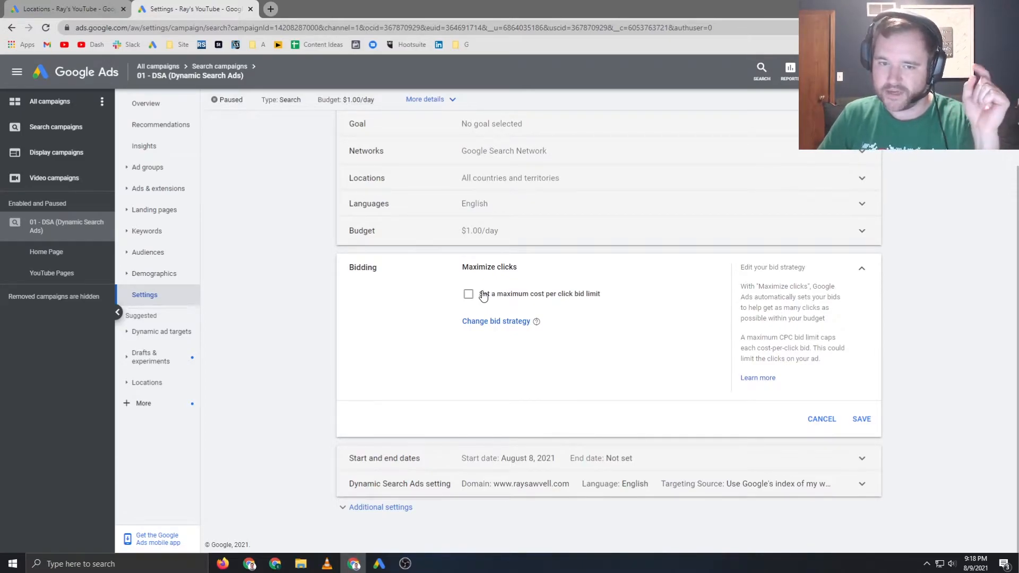
{"action": "mouse_move", "coordinate": [488, 319]}
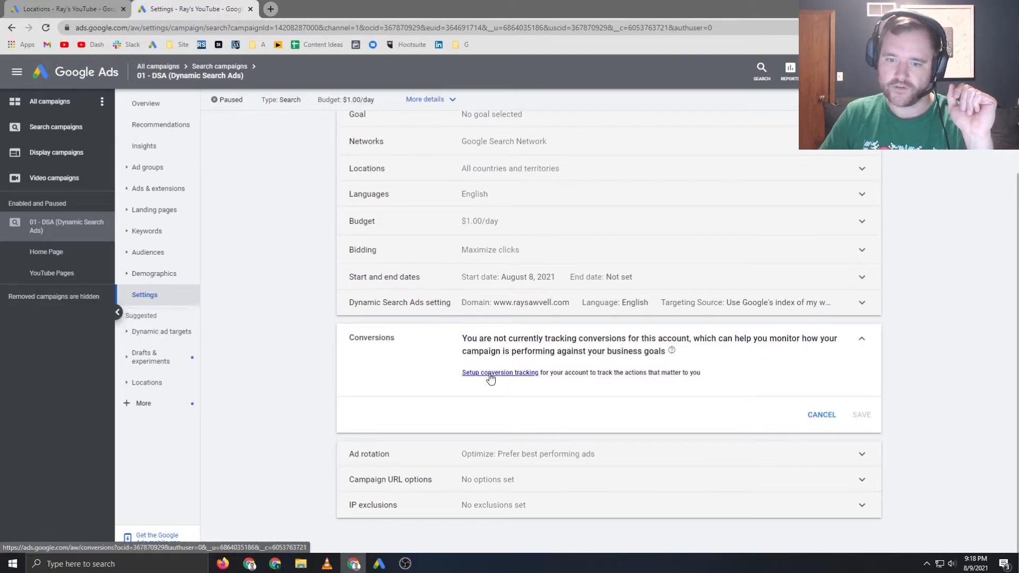
{"action": "mouse_move", "coordinate": [481, 362]}
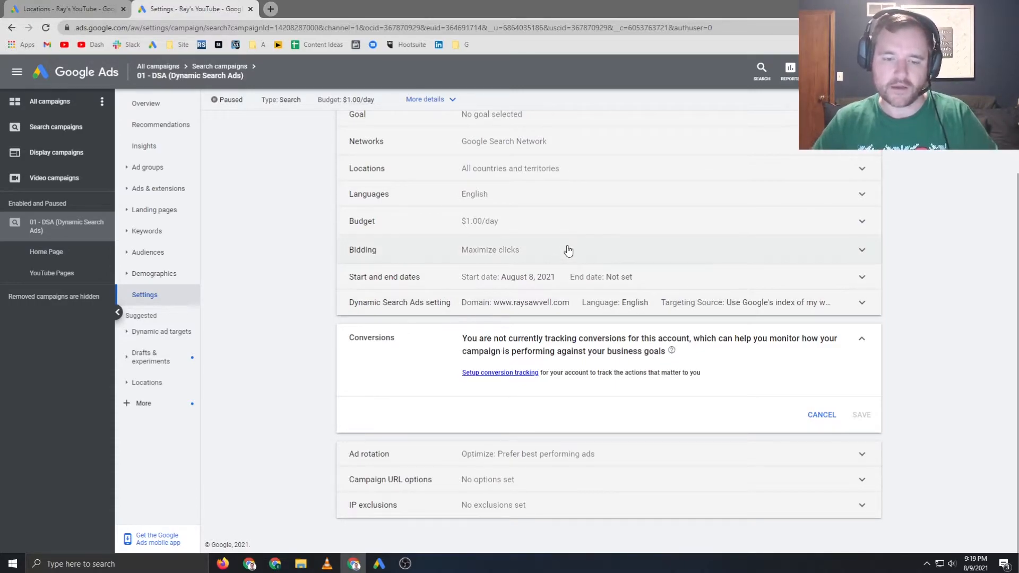
{"action": "mouse_move", "coordinate": [451, 454]}
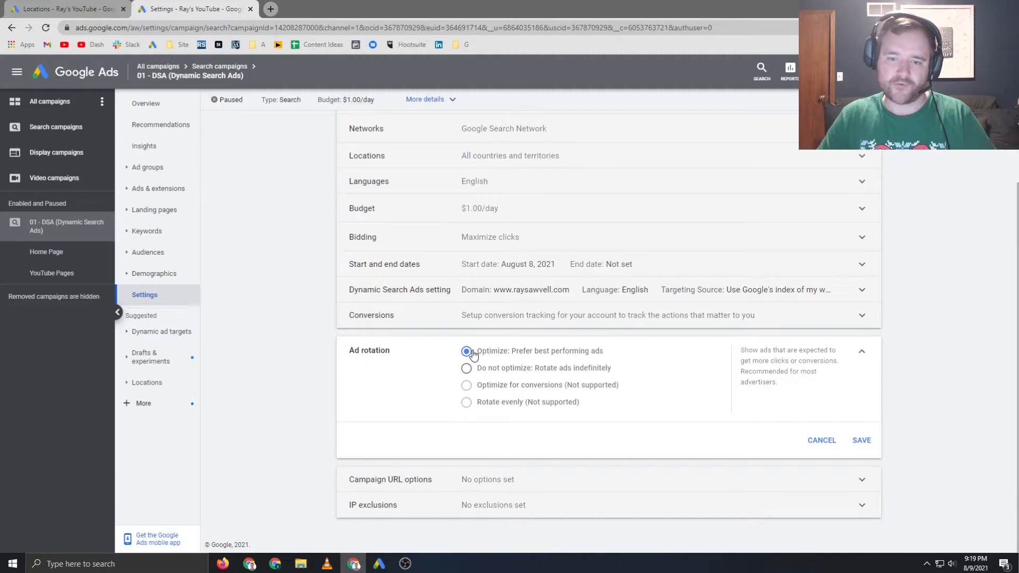
{"action": "mouse_move", "coordinate": [410, 354]}
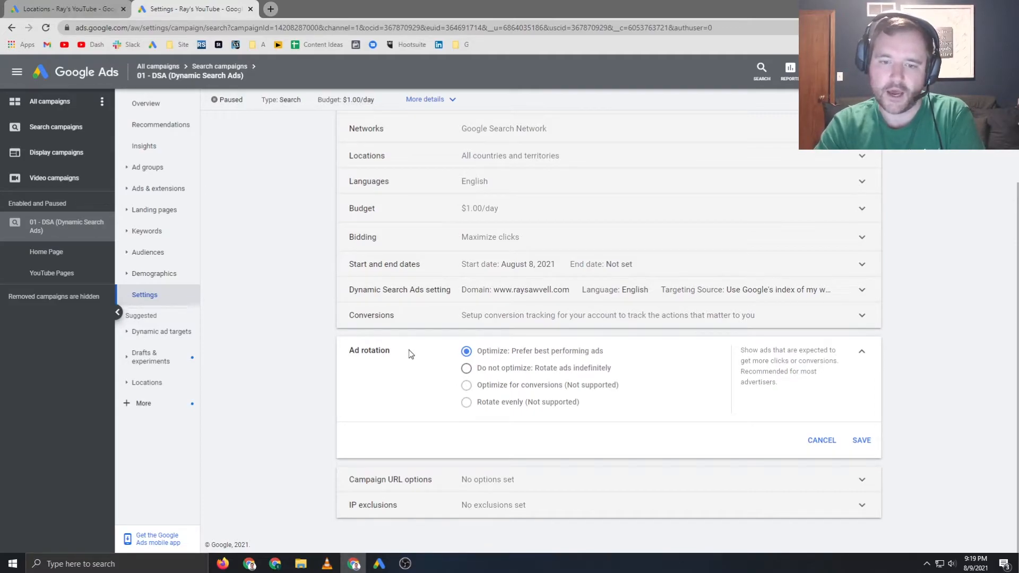
{"action": "mouse_move", "coordinate": [466, 368]}
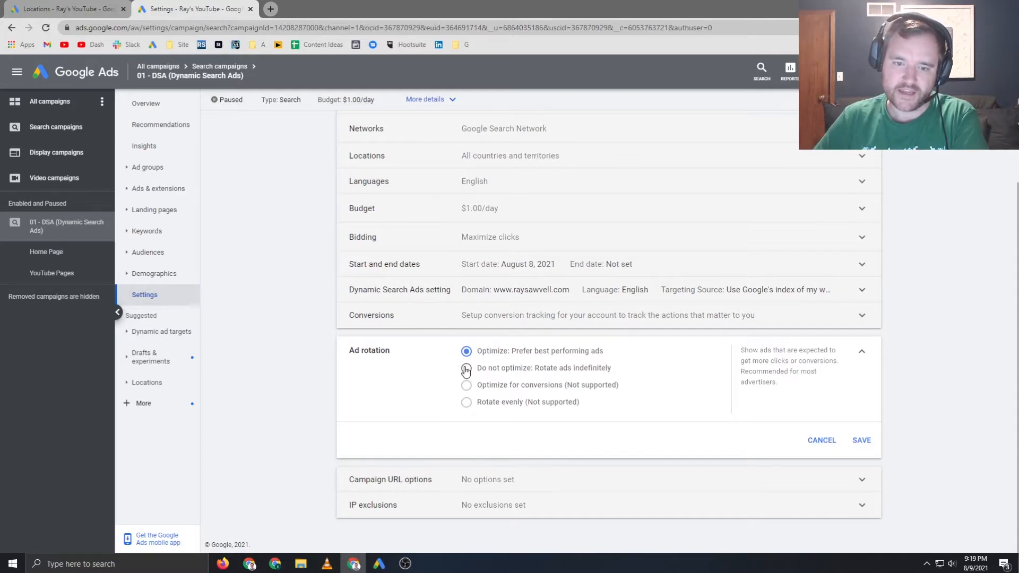
Step: Try 'Do not optimize', then save ad rotation as Optimize: Prefer best performing ads
{"action": "left_click", "coordinate": [466, 368]}
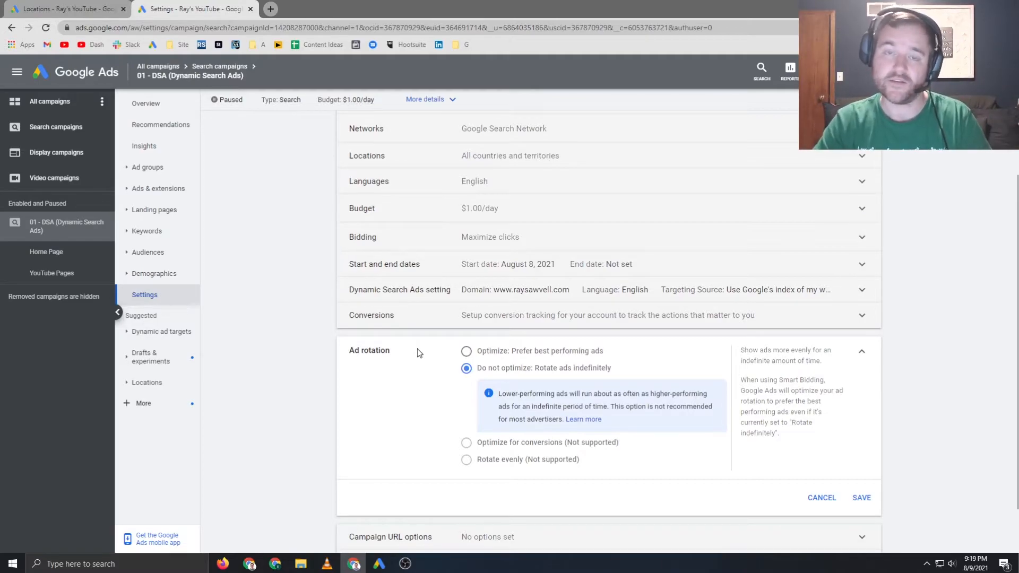
{"action": "left_click", "coordinate": [466, 351]}
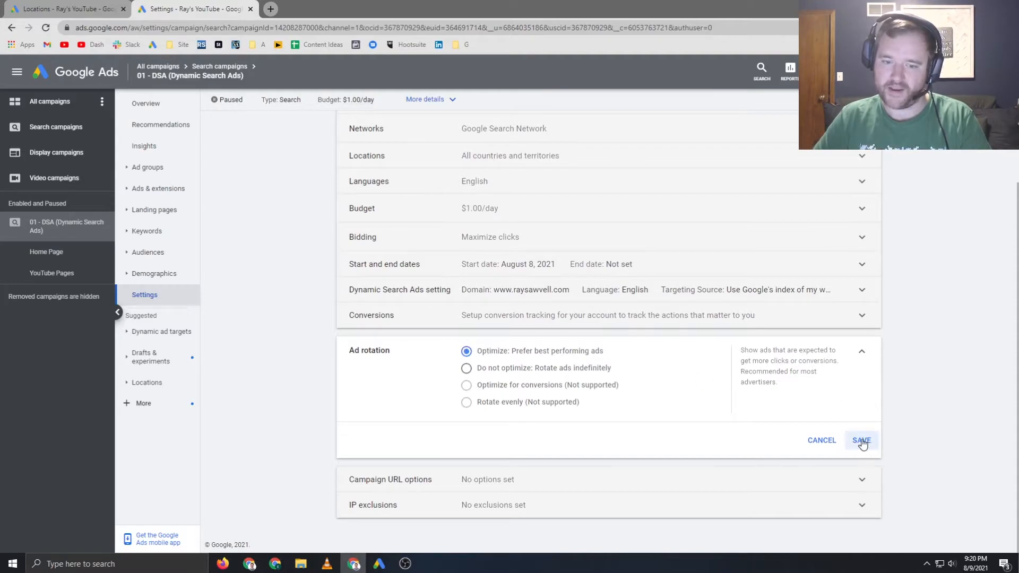
{"action": "left_click", "coordinate": [860, 440]}
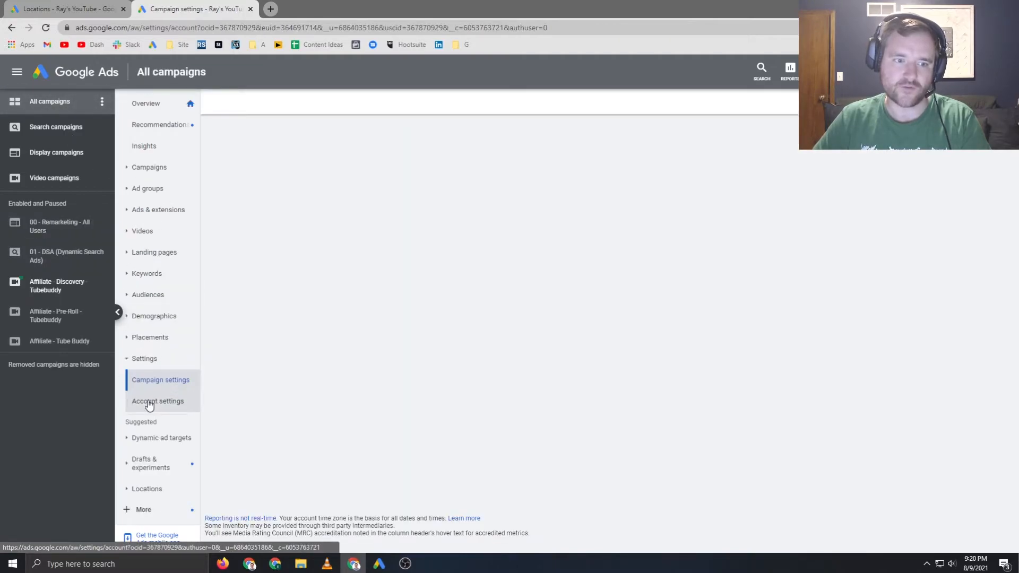
Step: In Account settings, enable auto-tagging of URLs people click through from ads
{"action": "left_click", "coordinate": [157, 402]}
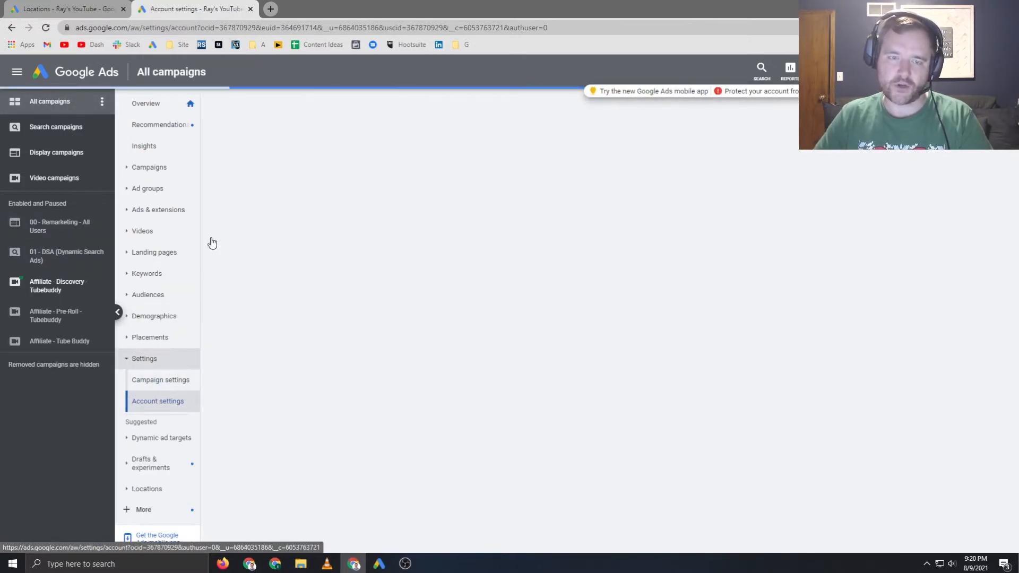
{"action": "left_click", "coordinate": [157, 401]}
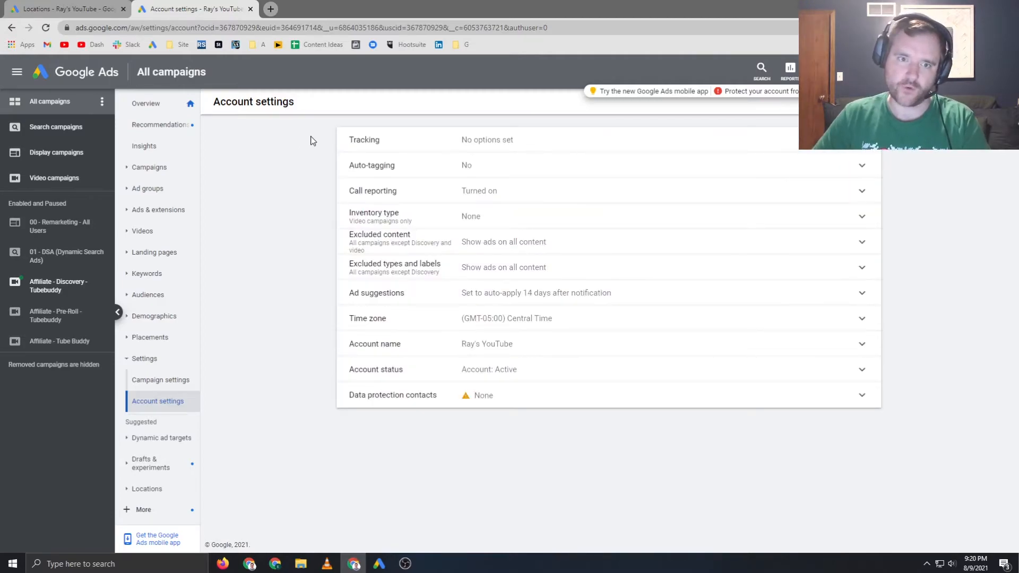
{"action": "mouse_move", "coordinate": [408, 136]}
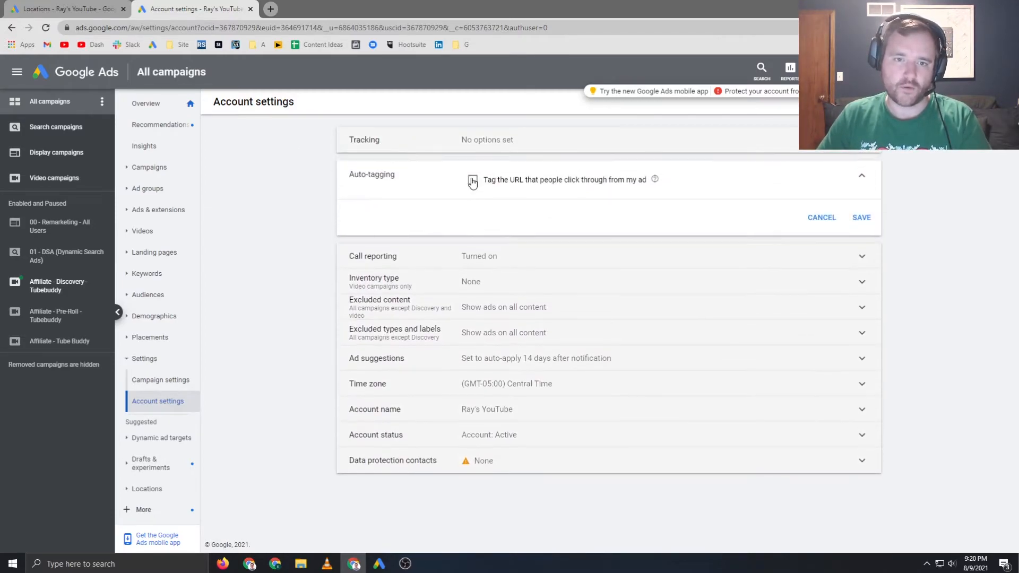
{"action": "left_click", "coordinate": [473, 179]}
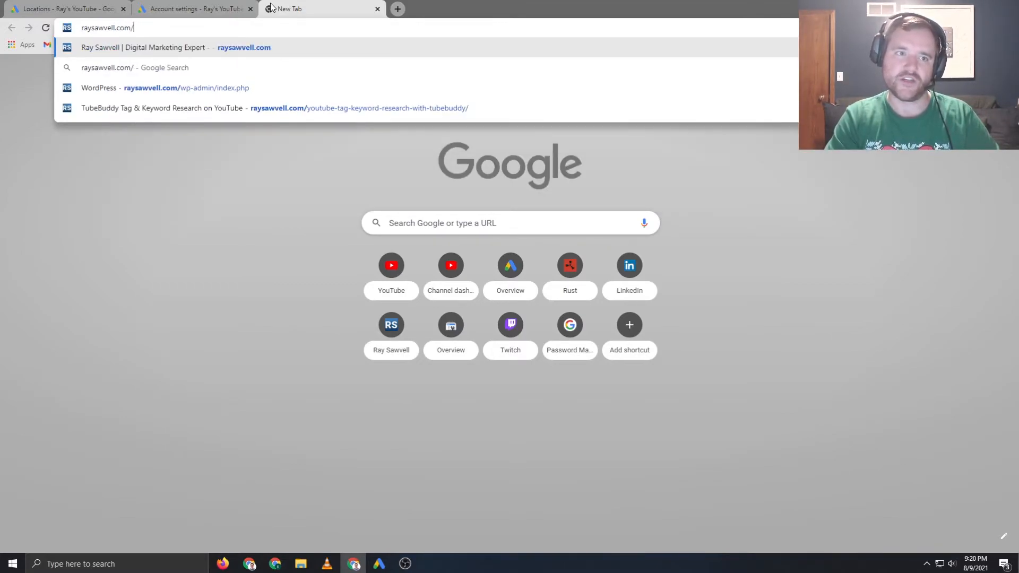
Step: Load raysawvell.com with a test ?gclid= parameter, then return to the Google Ads tab
{"action": "type", "text": "gclid=283"}
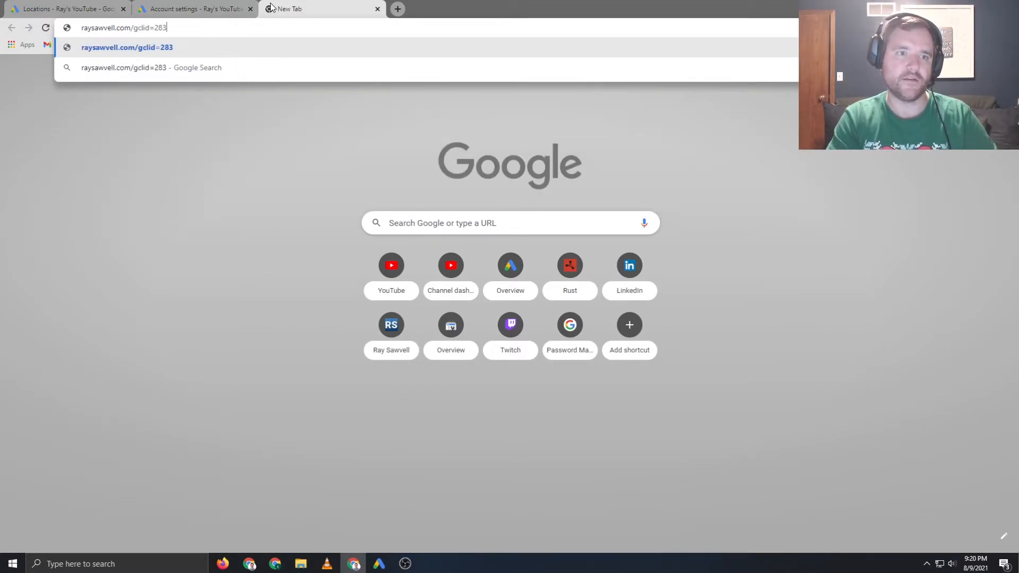
{"action": "type", "text": "904283049832"}
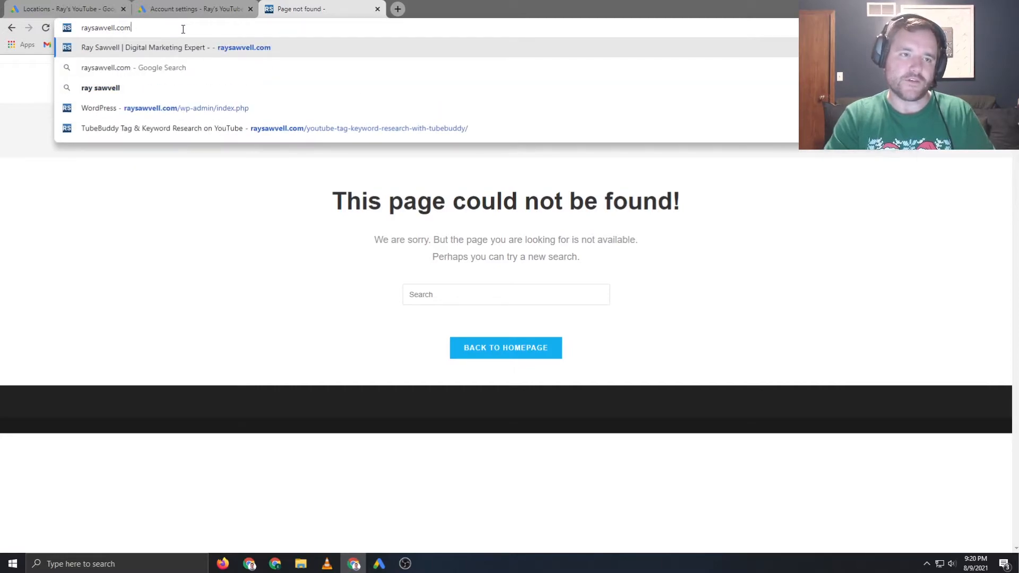
{"action": "type", "text": "?gclid84=238"}
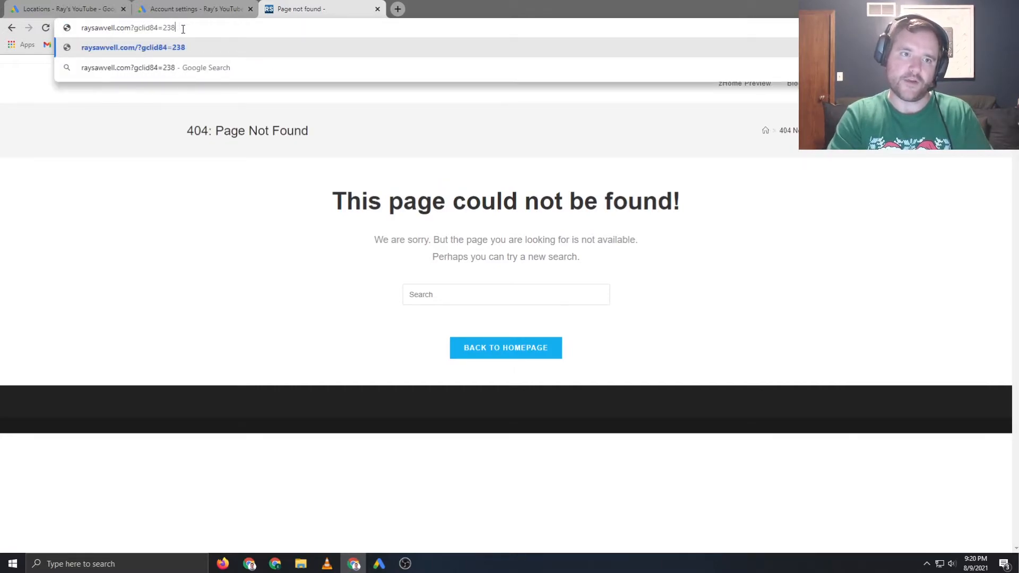
{"action": "key", "text": "Backspace"}
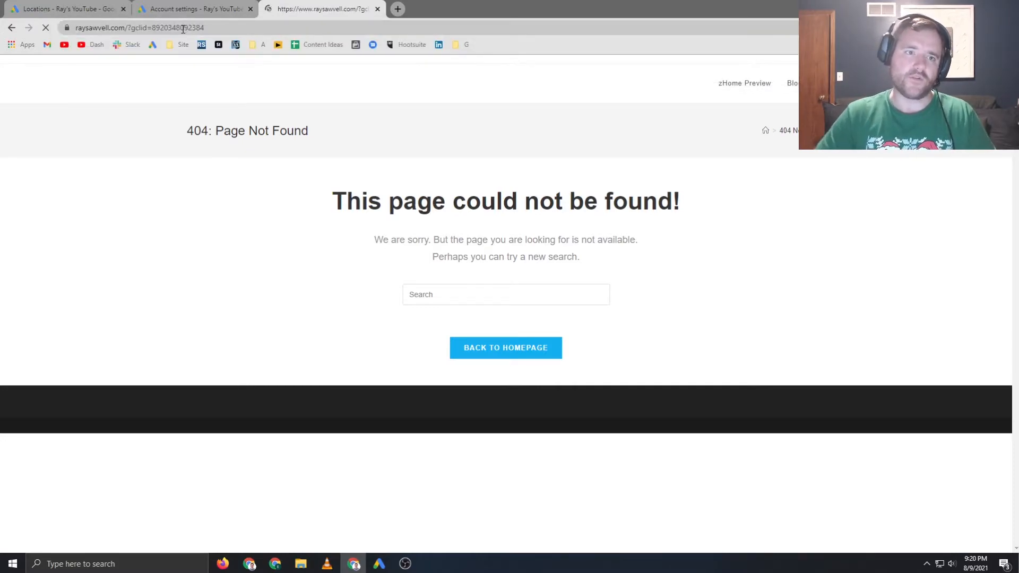
{"action": "left_click", "coordinate": [192, 9]}
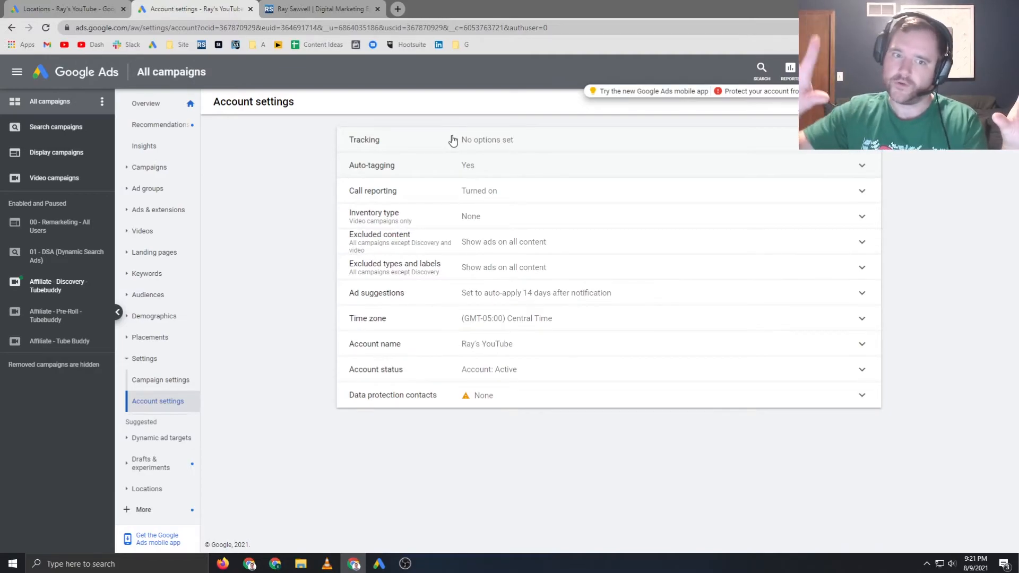
{"action": "mouse_move", "coordinate": [479, 190]}
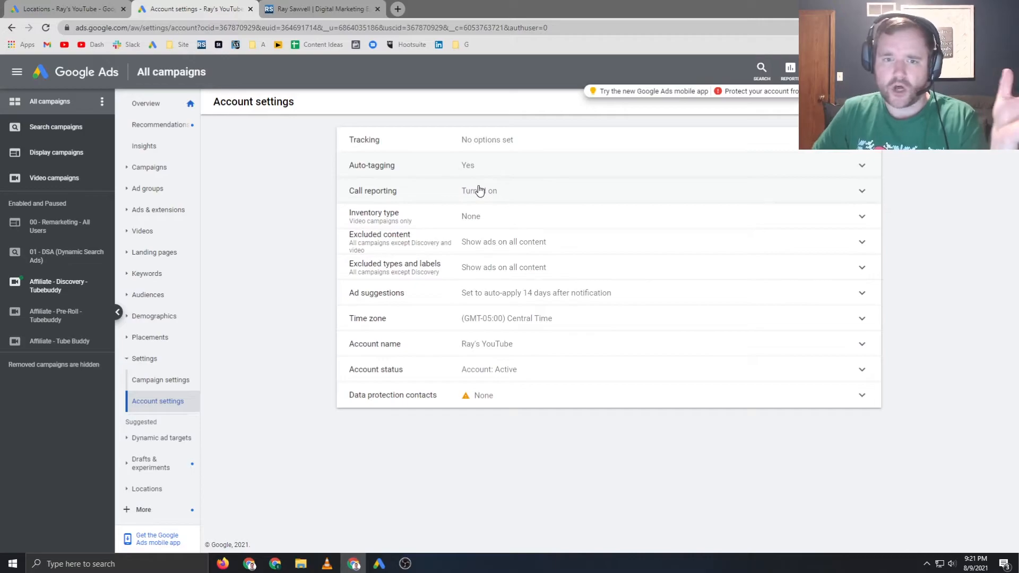
{"action": "mouse_move", "coordinate": [515, 194]}
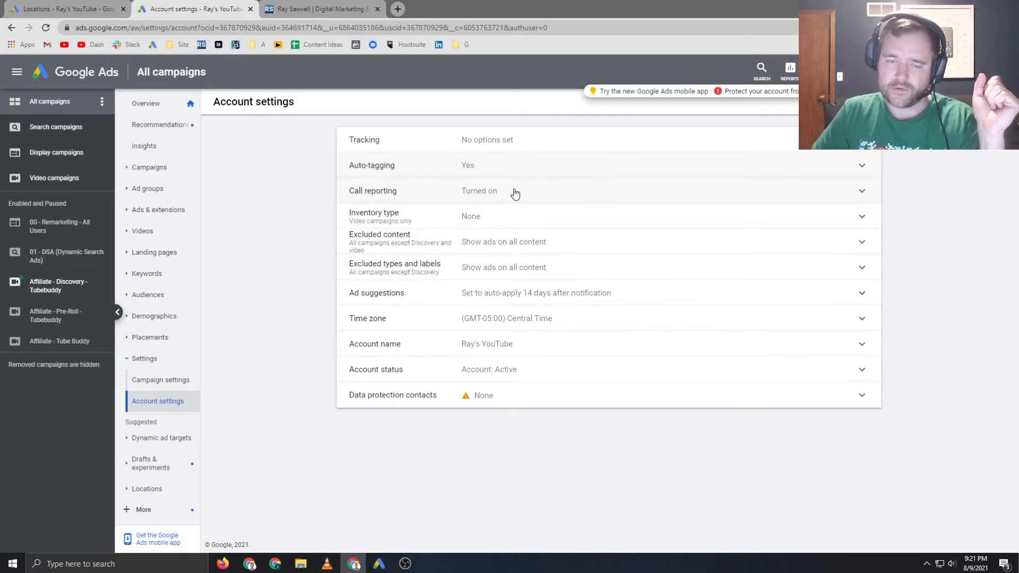
{"action": "mouse_move", "coordinate": [499, 200]}
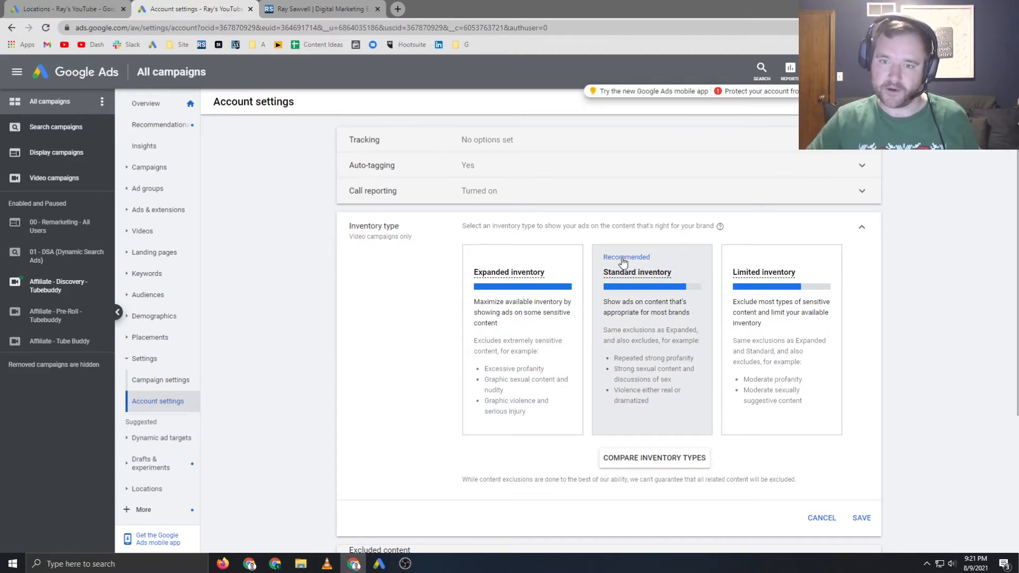
{"action": "mouse_move", "coordinate": [494, 260]}
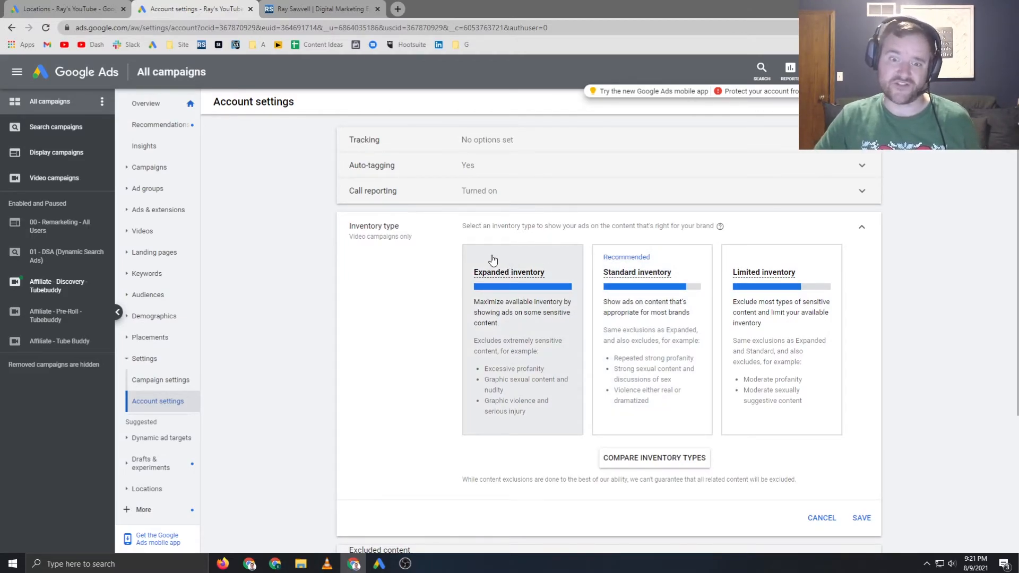
{"action": "mouse_move", "coordinate": [532, 285]}
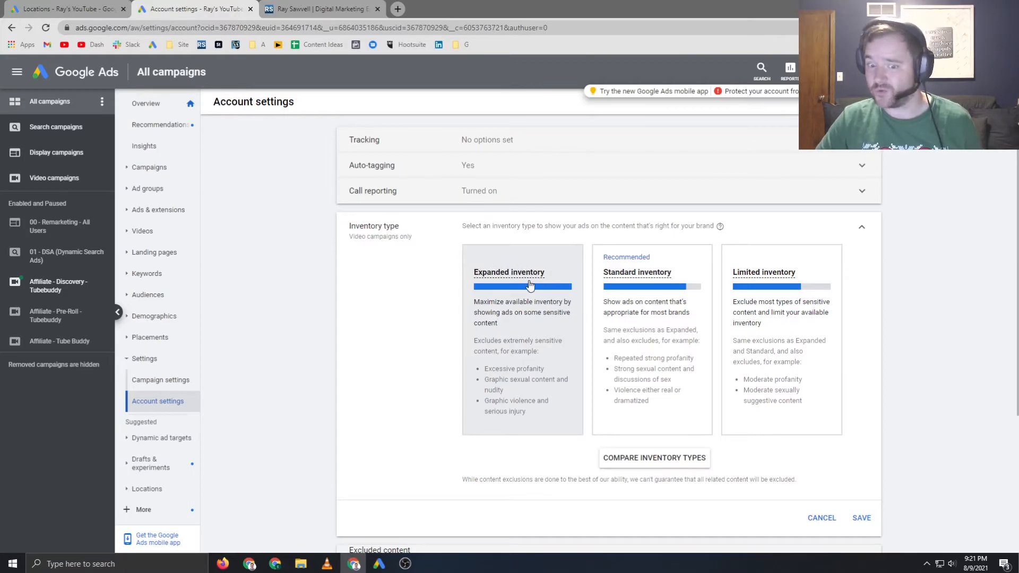
Step: Set the account's video campaign inventory type to Standard inventory
{"action": "left_click", "coordinate": [651, 338]}
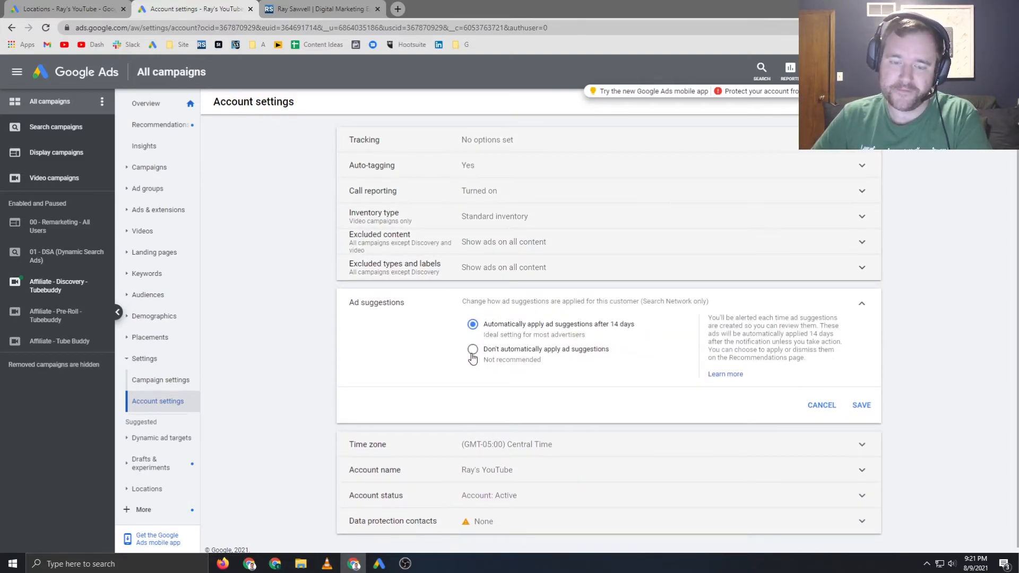
Step: Save ad suggestions as 'Don't automatically apply', then show the campaign settings table of all five campaigns
{"action": "left_click", "coordinate": [473, 350]}
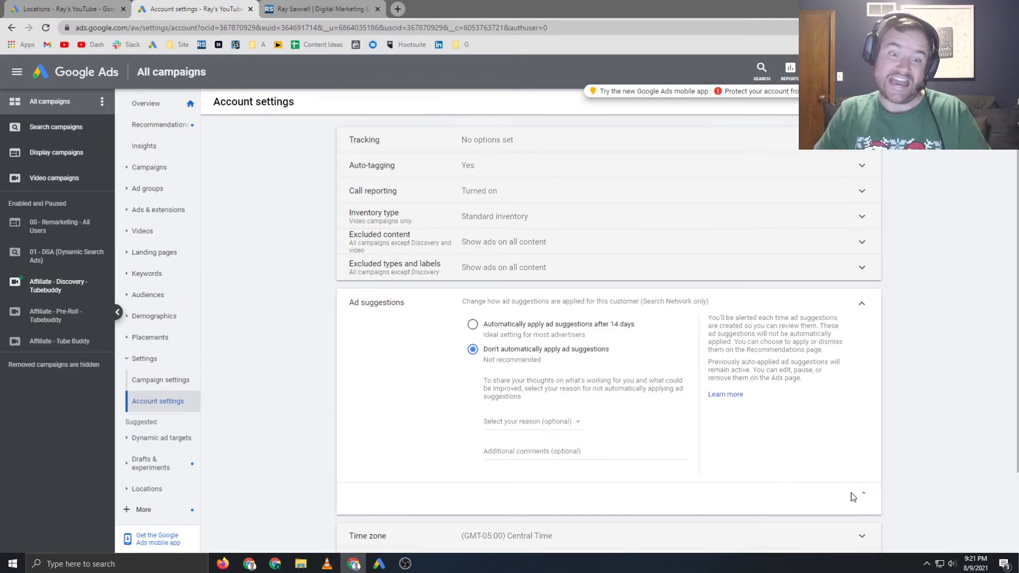
{"action": "left_click", "coordinate": [862, 303]}
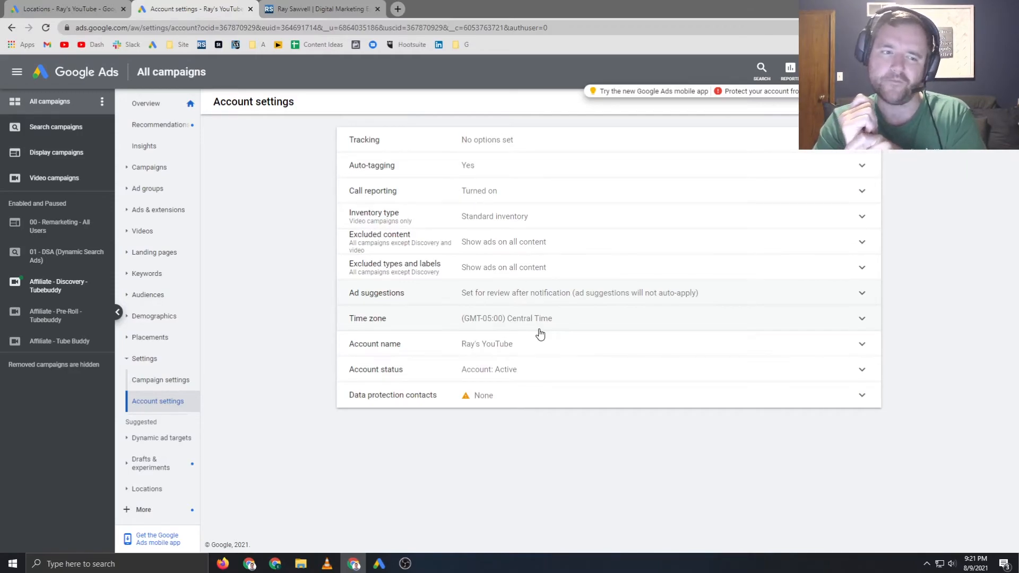
{"action": "mouse_move", "coordinate": [446, 510]}
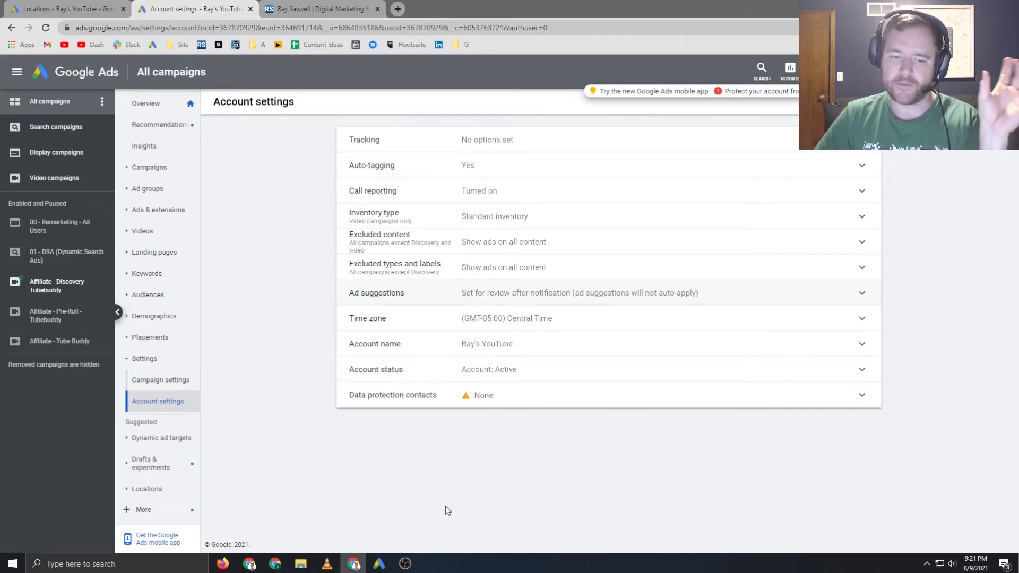
{"action": "mouse_move", "coordinate": [392, 473]}
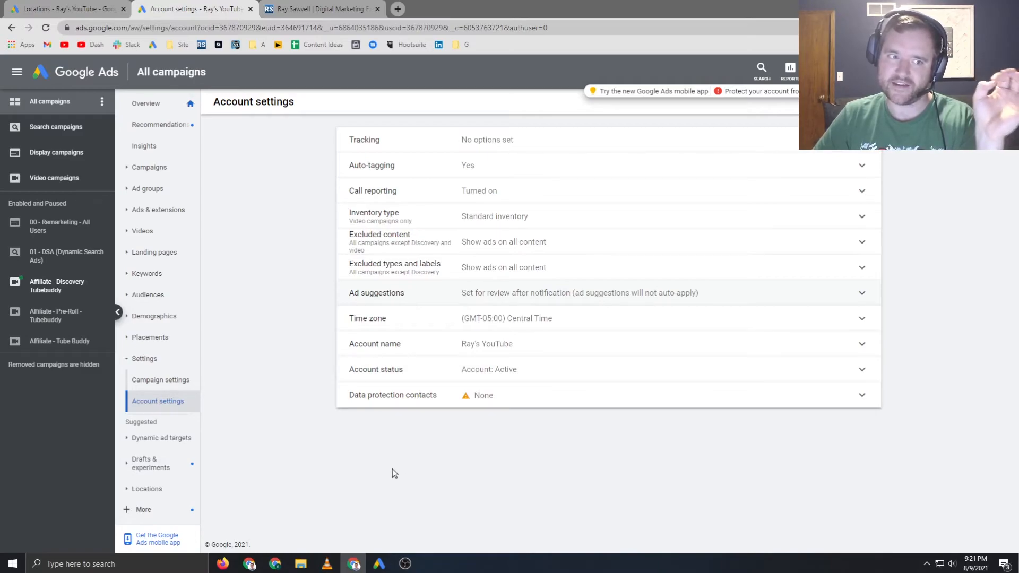
{"action": "mouse_move", "coordinate": [168, 232]}
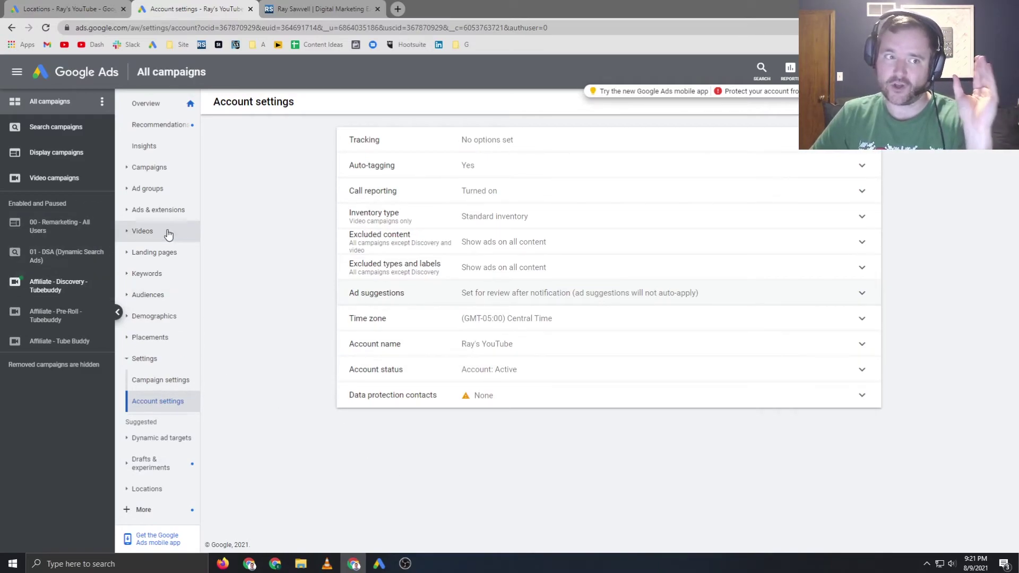
{"action": "left_click", "coordinate": [161, 380]}
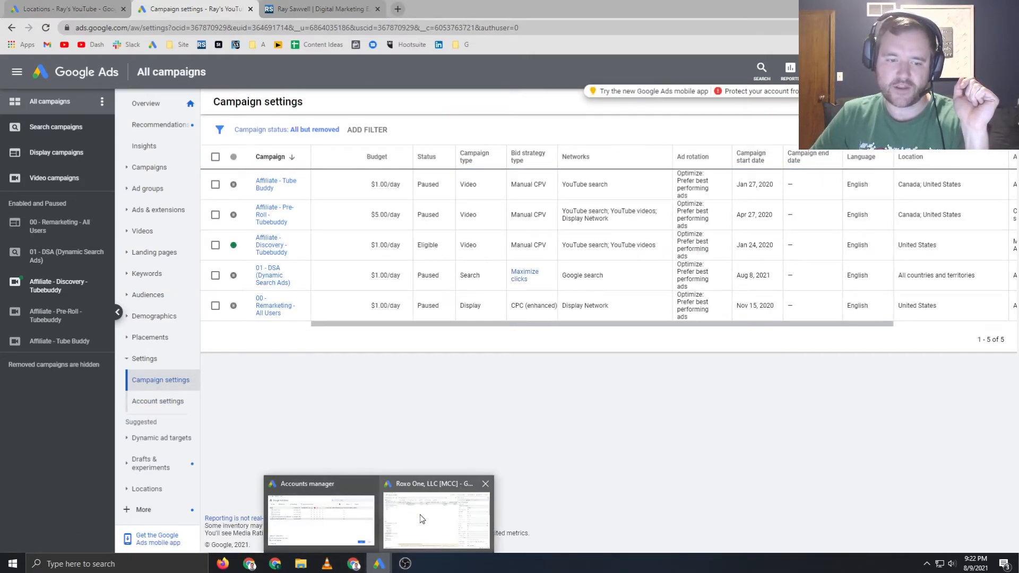
Step: Show the Affiliate - Discovery - Tubebuddy campaign's settings in Google Ads Editor
{"action": "left_click", "coordinate": [437, 516]}
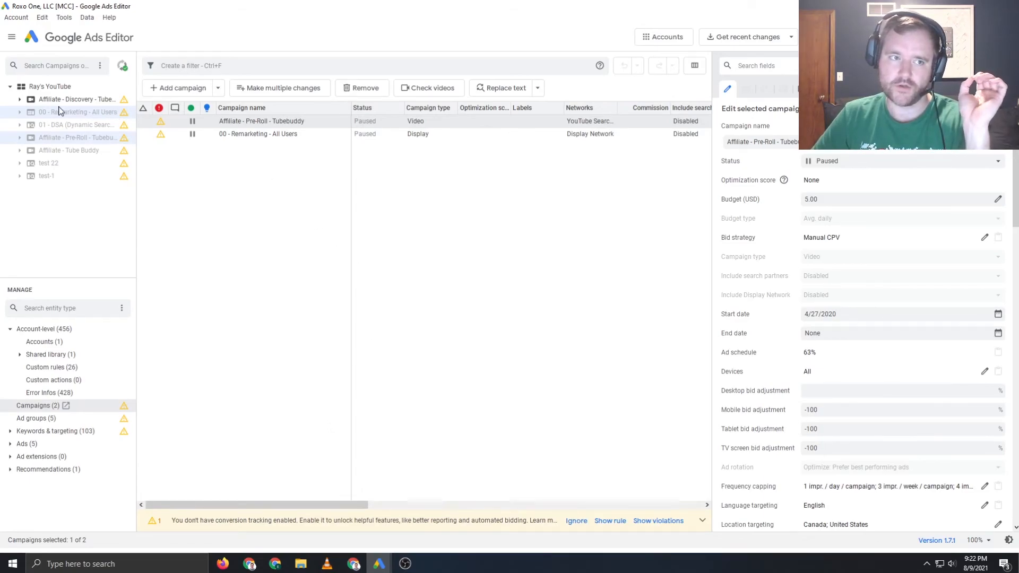
{"action": "left_click", "coordinate": [76, 99]}
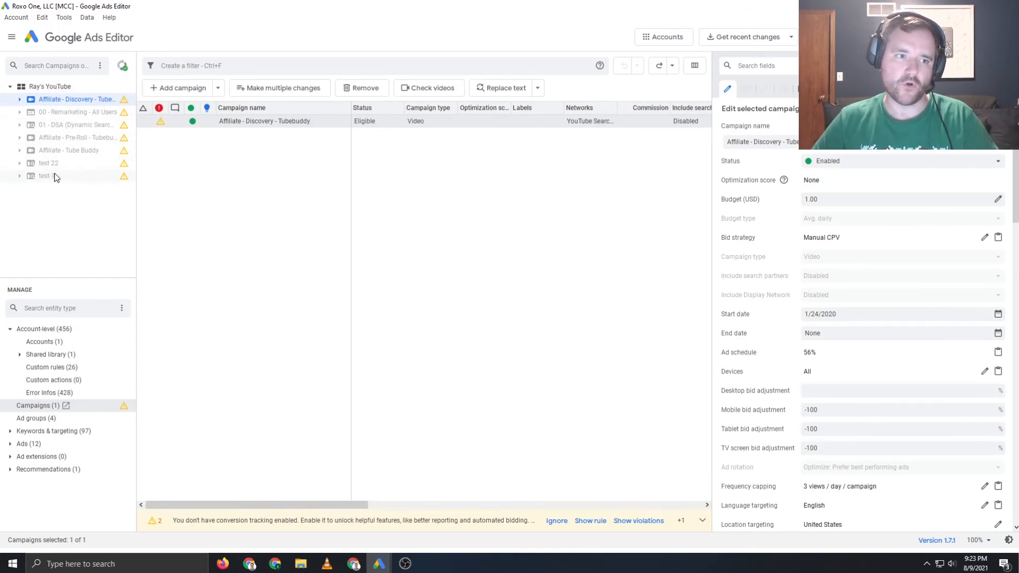
{"action": "mouse_move", "coordinate": [46, 177]}
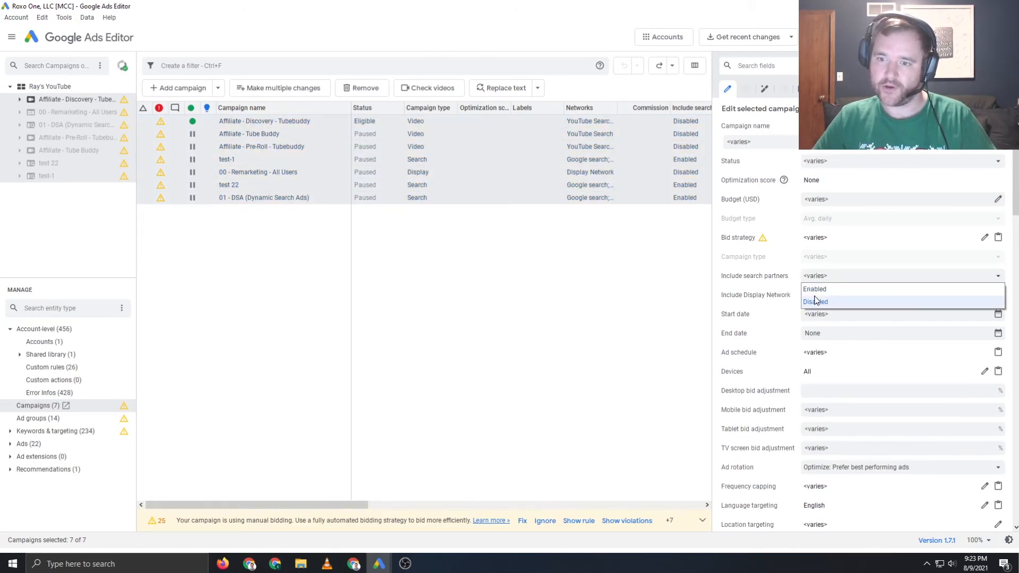
Step: Set Include search partners to Disabled for all seven selected campaigns
{"action": "left_click", "coordinate": [816, 301]}
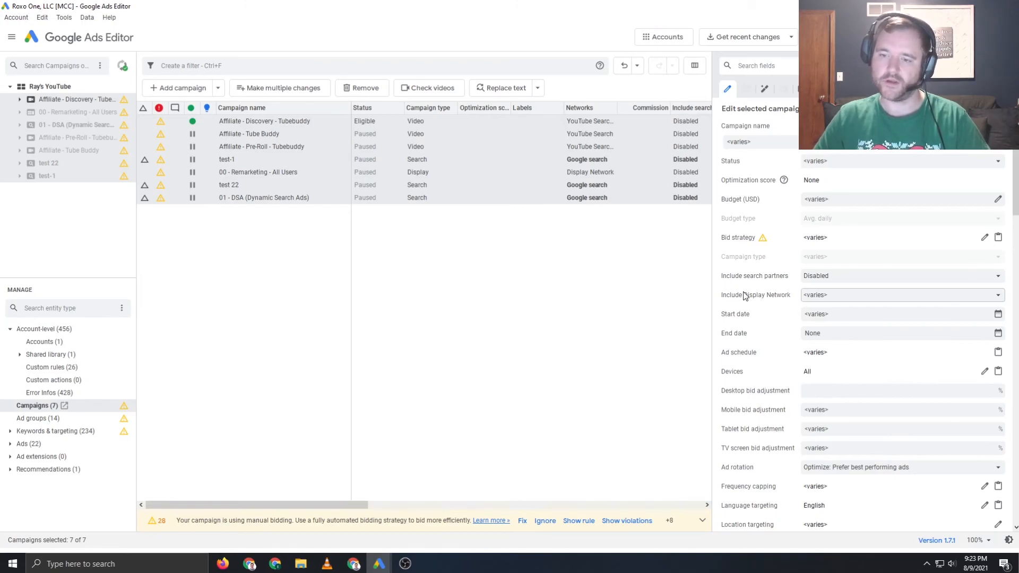
{"action": "mouse_move", "coordinate": [741, 293]}
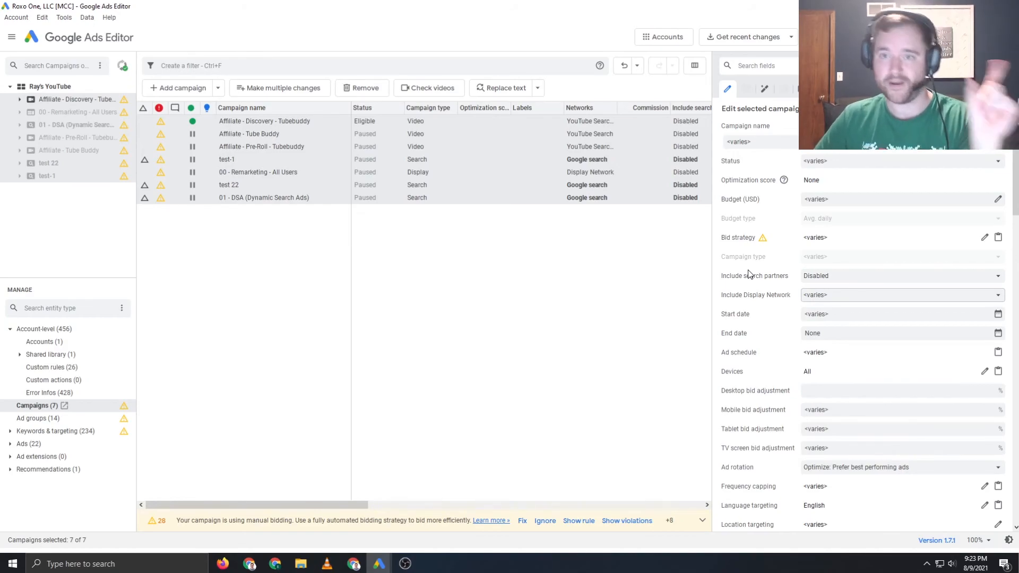
{"action": "mouse_move", "coordinate": [749, 173]}
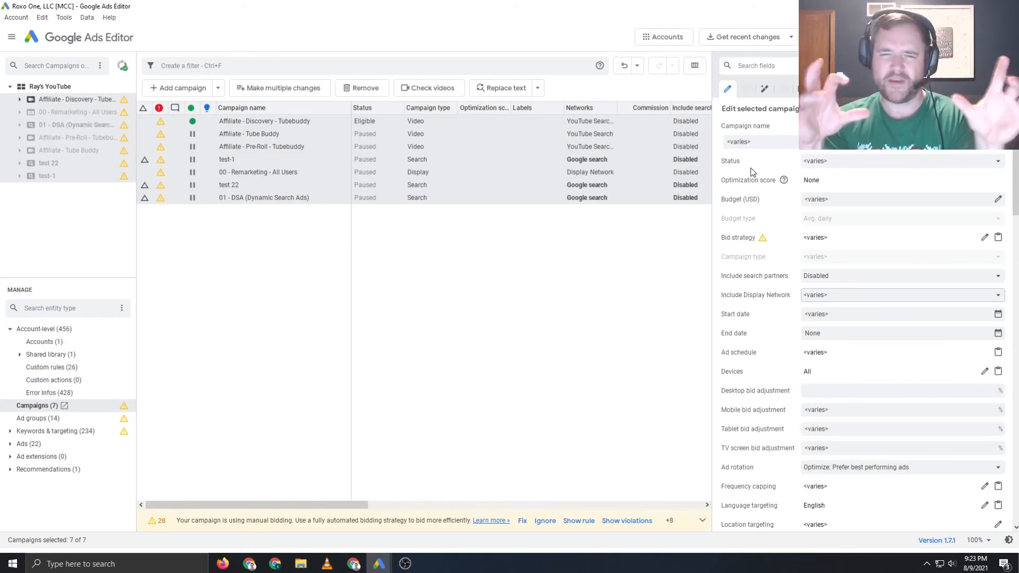